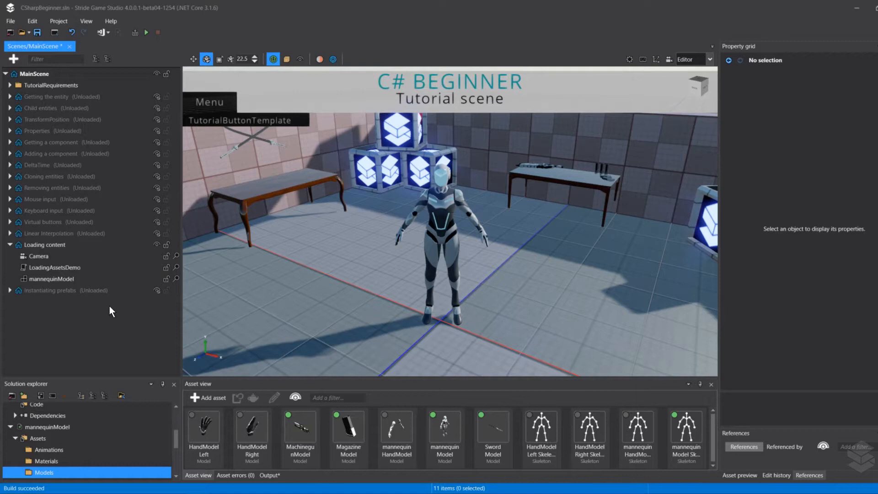
{"action": "mouse_move", "coordinate": [110, 306]}
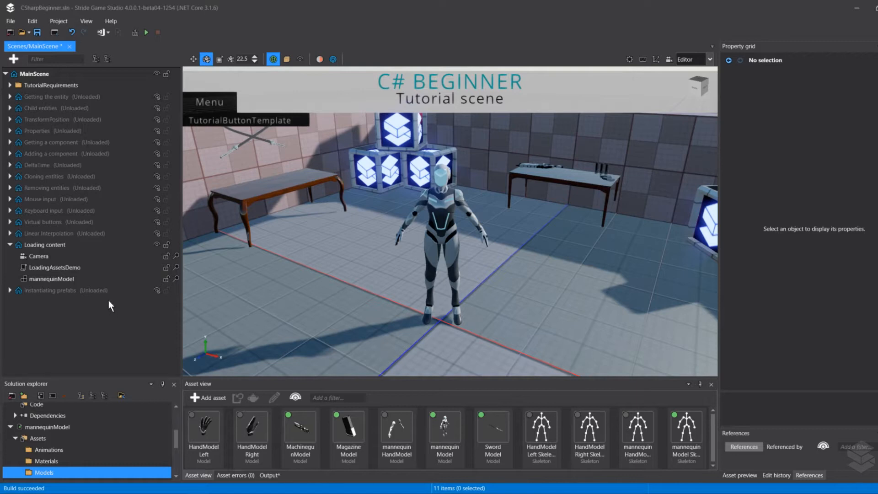
- Select mannequinModel under Loading content and delete it from the scene
{"action": "left_click", "coordinate": [50, 278]}
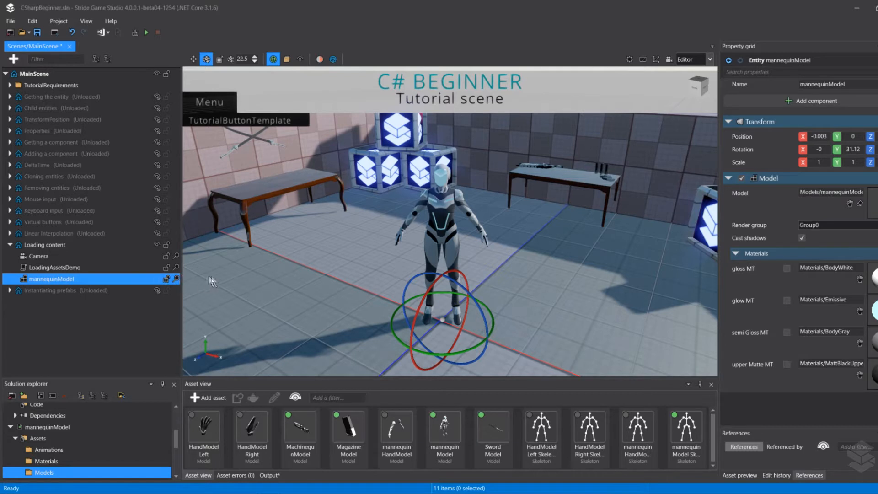
{"action": "mouse_move", "coordinate": [276, 302]}
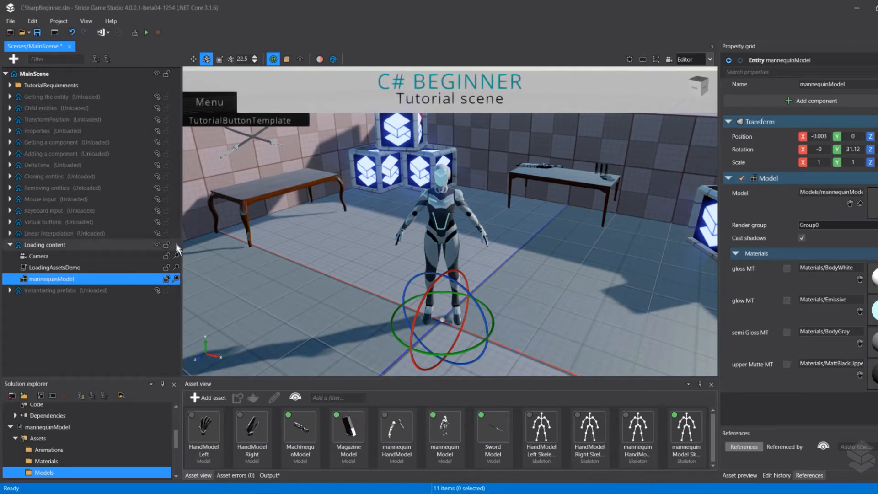
{"action": "mouse_move", "coordinate": [174, 143]}
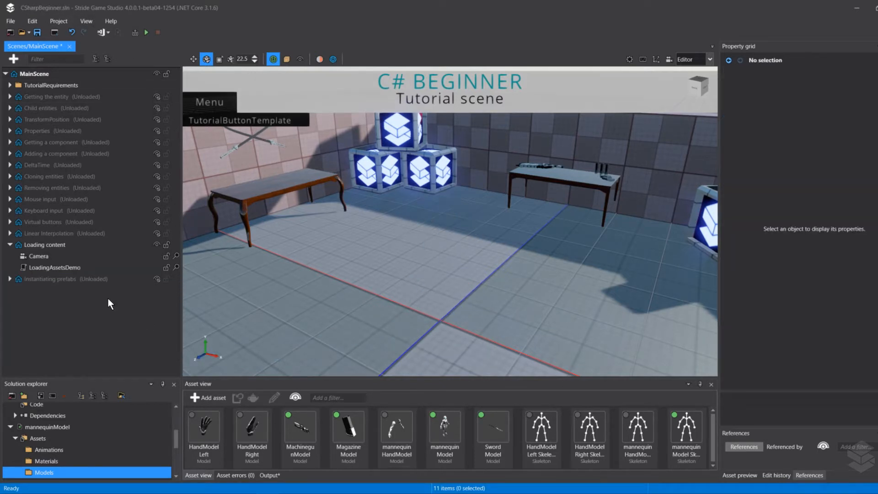
{"action": "left_click", "coordinate": [54, 267]}
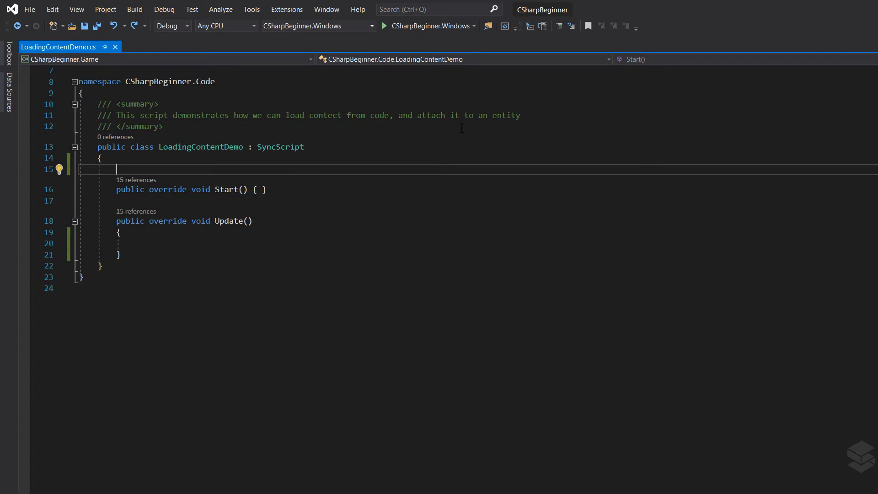
- Declare a private Model loadedModel field in LoadingContentDemo
{"action": "type", "text": "private"}
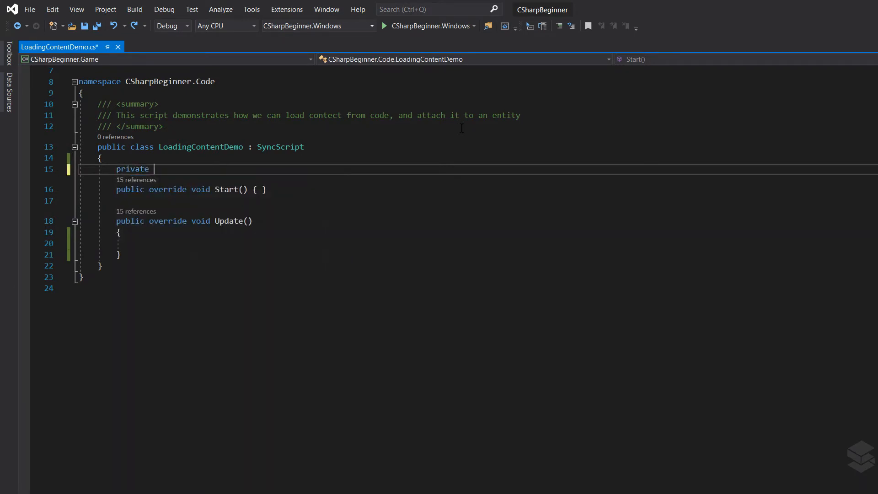
{"action": "type", "text": "Model"}
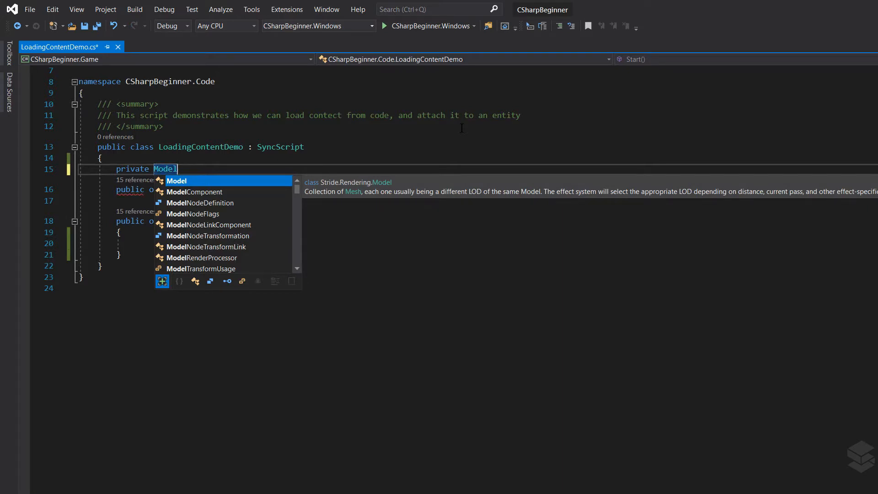
{"action": "type", "text": "loade"}
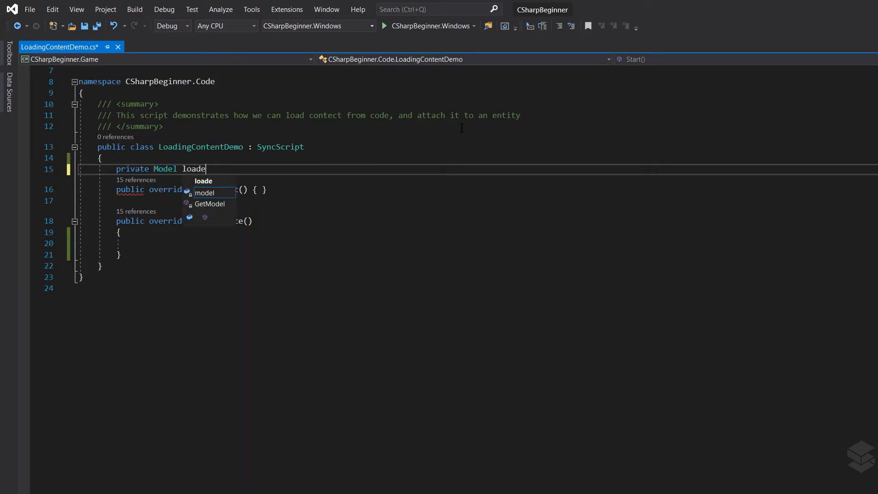
{"action": "type", "text": "dModel;"}
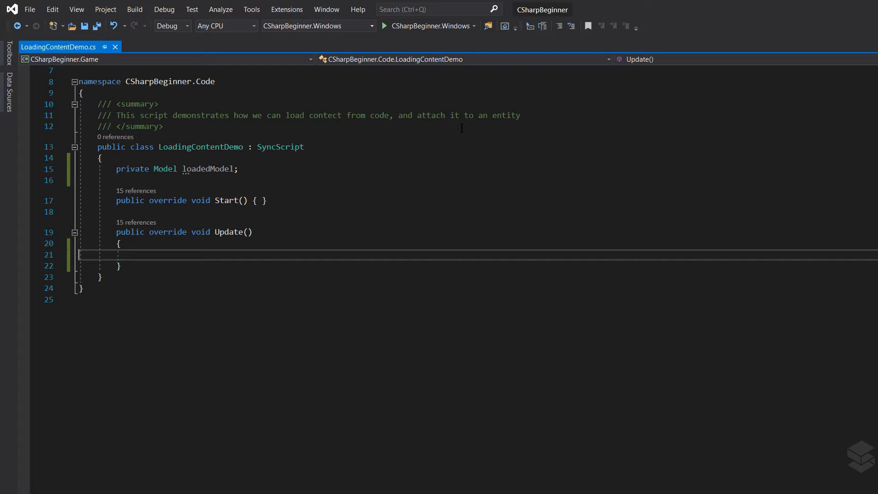
- Add an if (Input.IsKeyPressed(Keys.L)) check in Update
{"action": "type", "text": "if("}
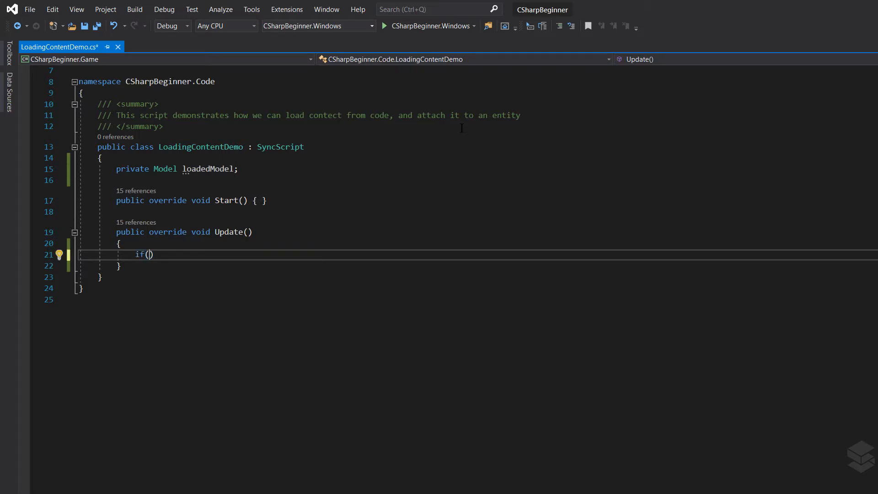
{"action": "type", "text": "Input"}
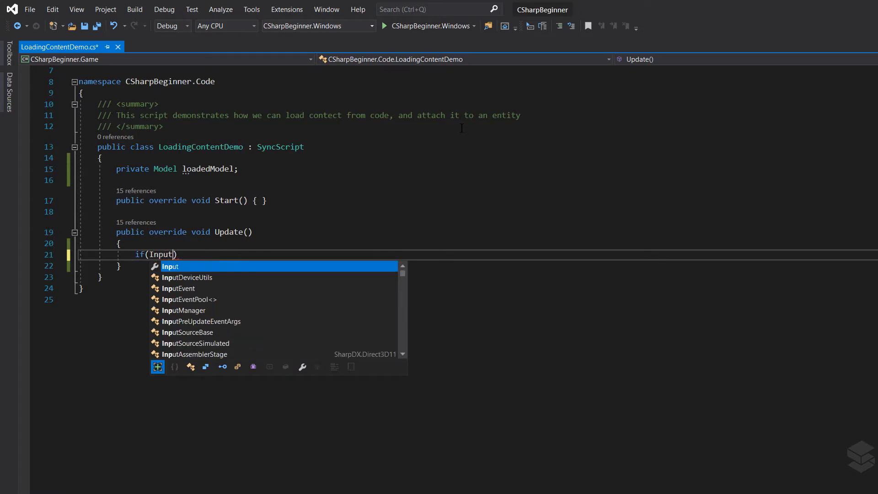
{"action": "type", "text": ".iske"}
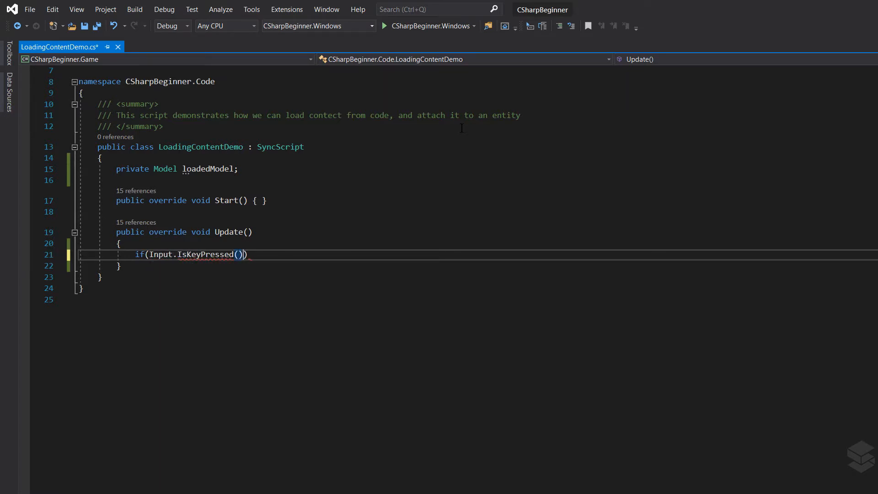
{"action": "type", "text": "Keys."}
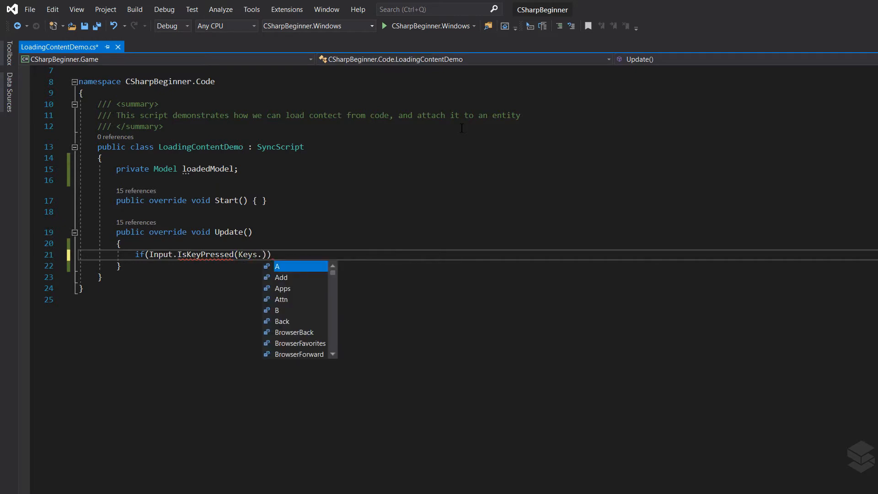
{"action": "type", "text": "L)"}
{"action": "type", "text": "loade"}
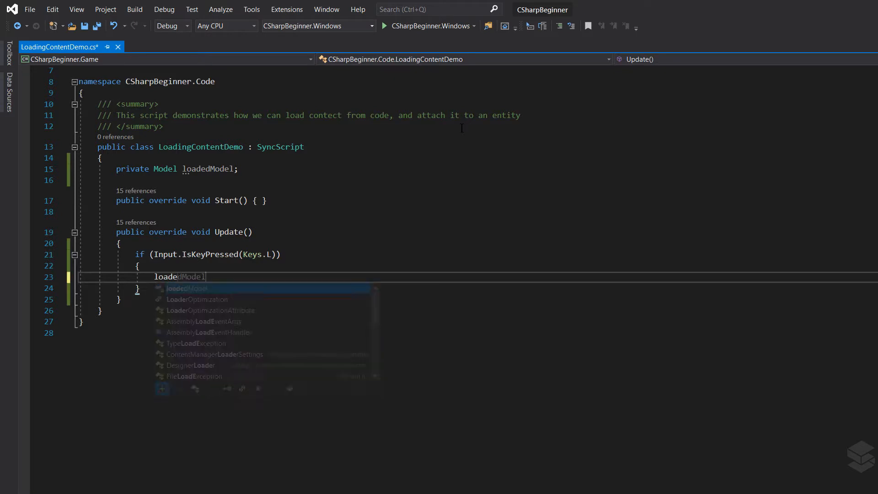
- Write loadedModel = Content.Load(typeof(Model), inside the L-key block using IntelliSense
{"action": "type", "text": "= Con"}
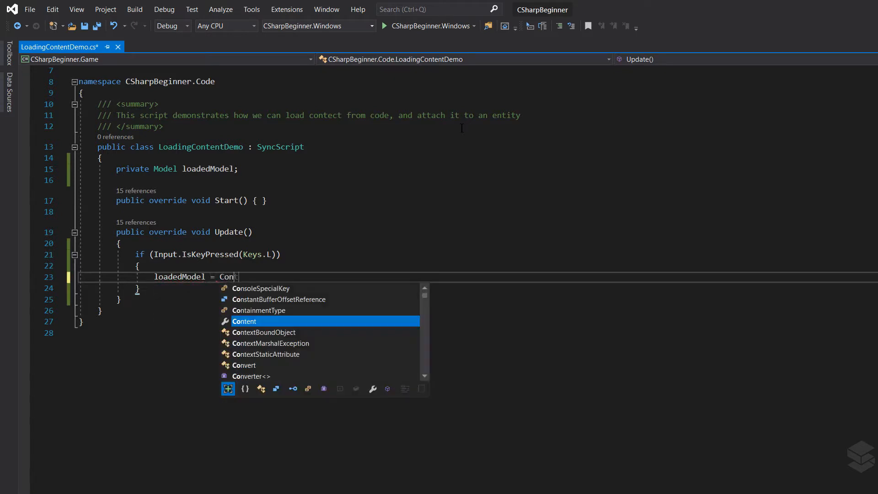
{"action": "type", "text": ".l"}
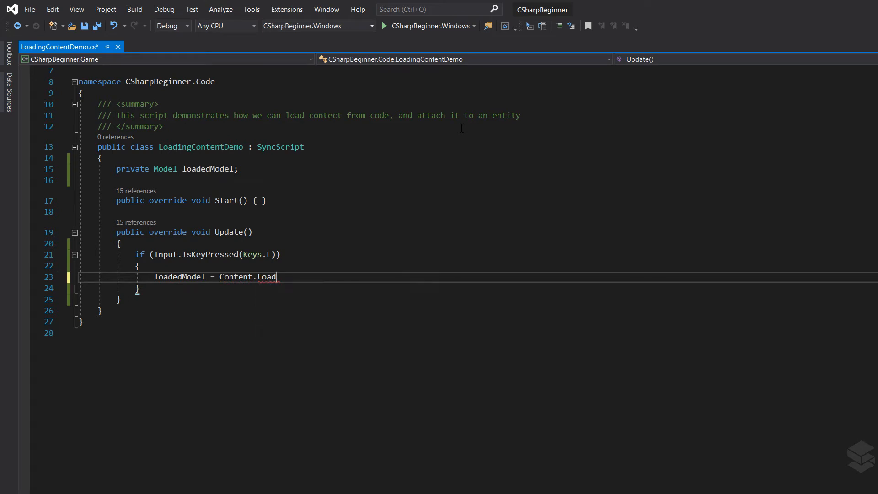
{"action": "double_click", "coordinate": [267, 277]}
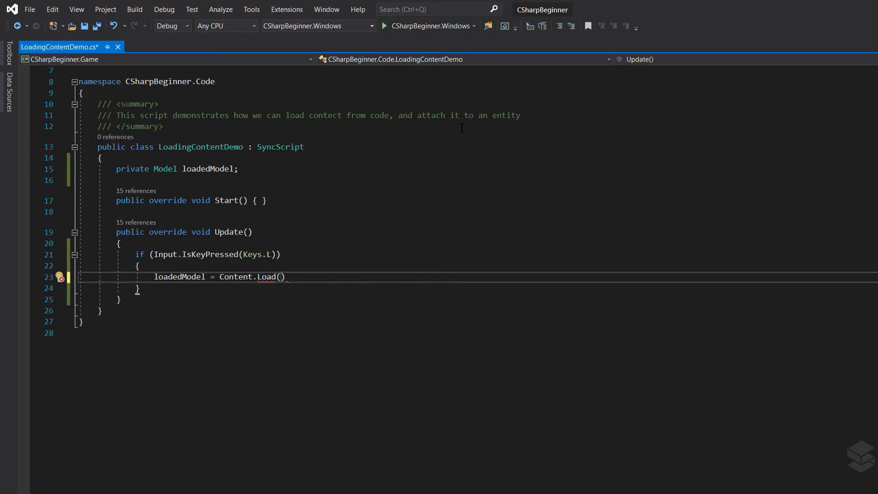
{"action": "type", "text": "("}
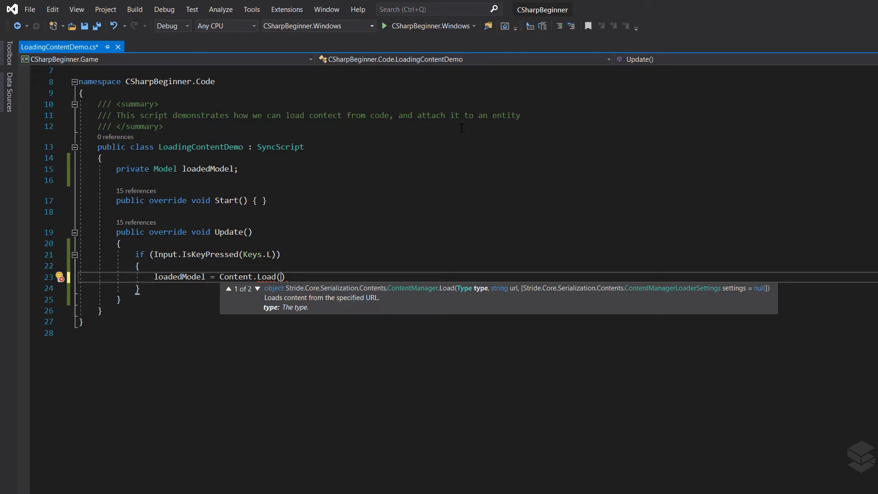
{"action": "type", "text": "ty"}
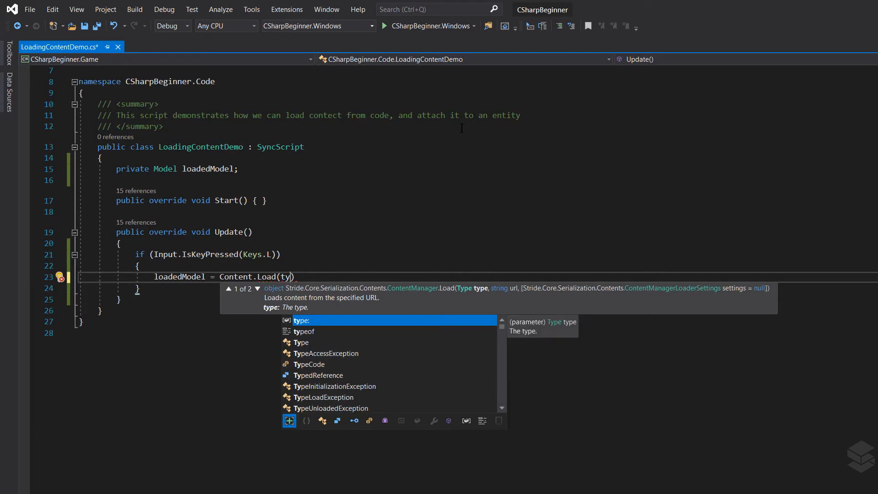
{"action": "type", "text": "typeof()"}
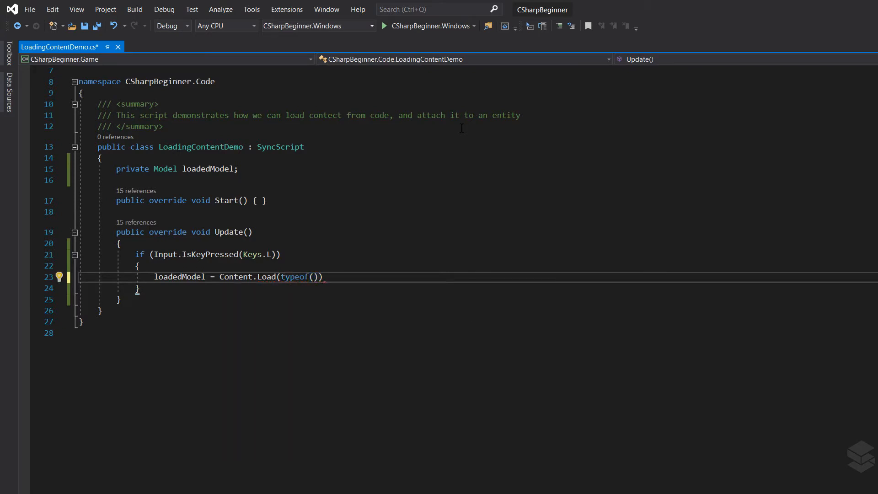
{"action": "type", "text": "Model"}
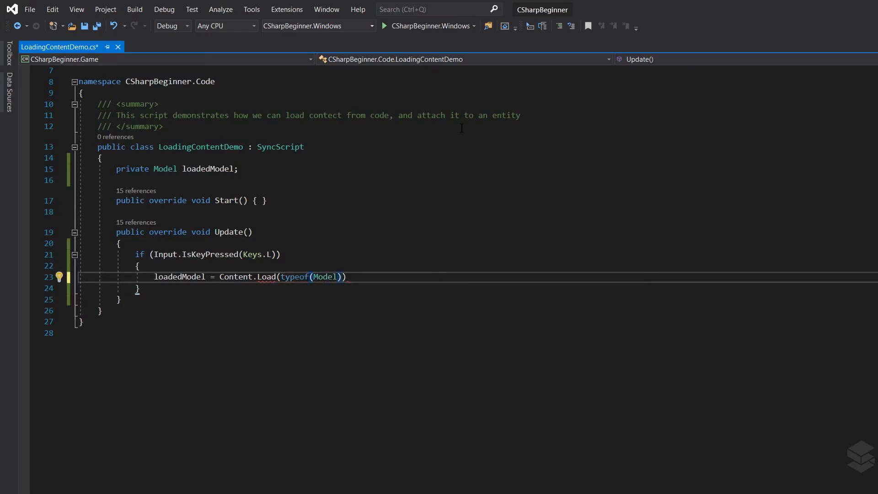
{"action": "type", "text": ","}
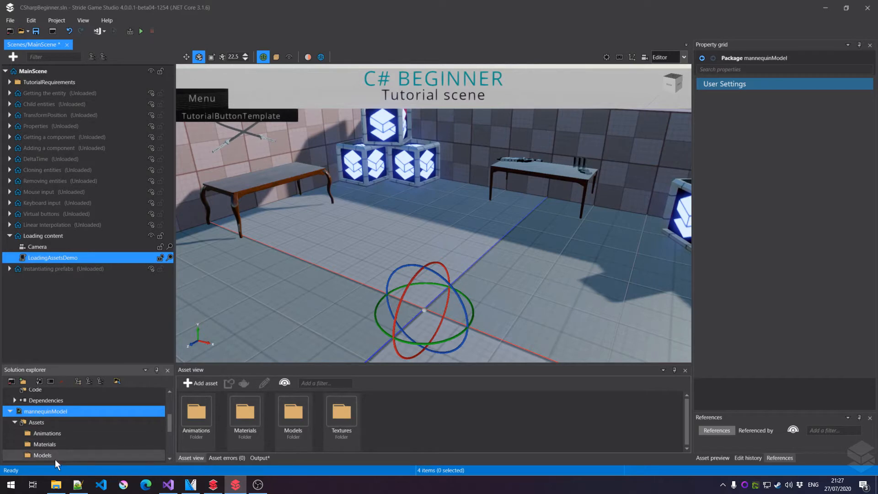
- Show the Models folder assets and open the mannequinModel asset's context menu
{"action": "left_click", "coordinate": [42, 455]}
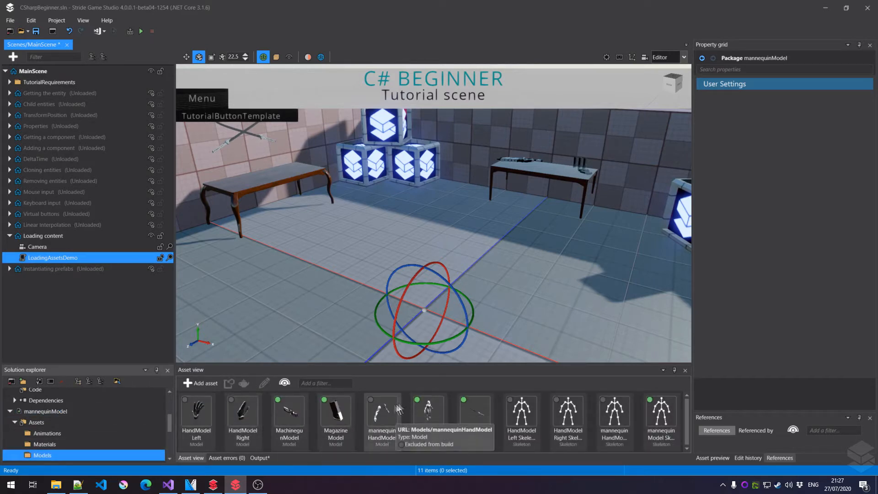
{"action": "mouse_move", "coordinate": [428, 420]}
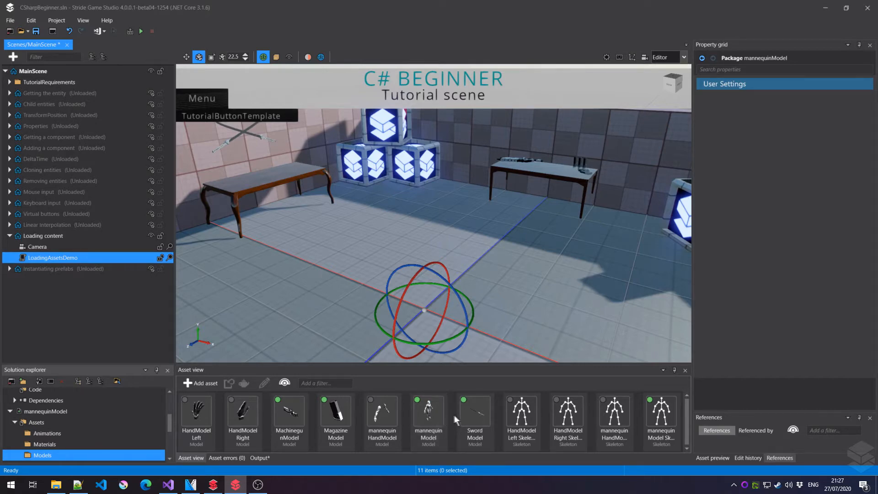
{"action": "right_click", "coordinate": [429, 420]}
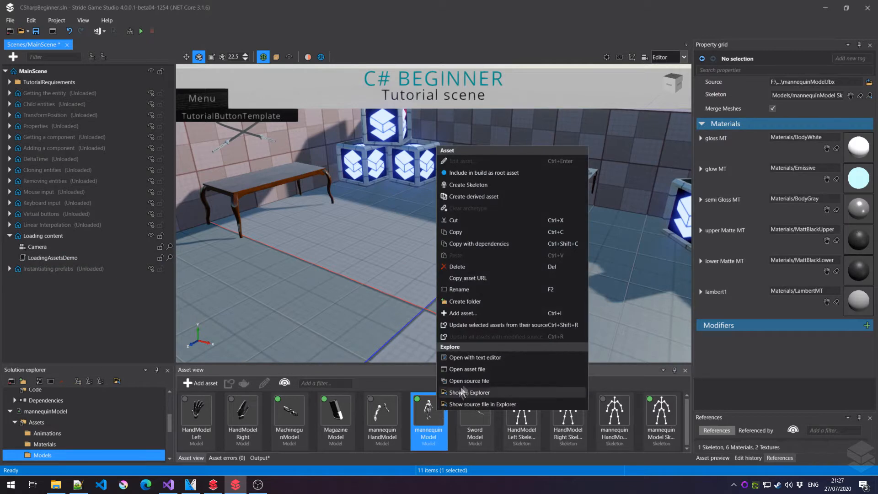
{"action": "mouse_move", "coordinate": [478, 283]}
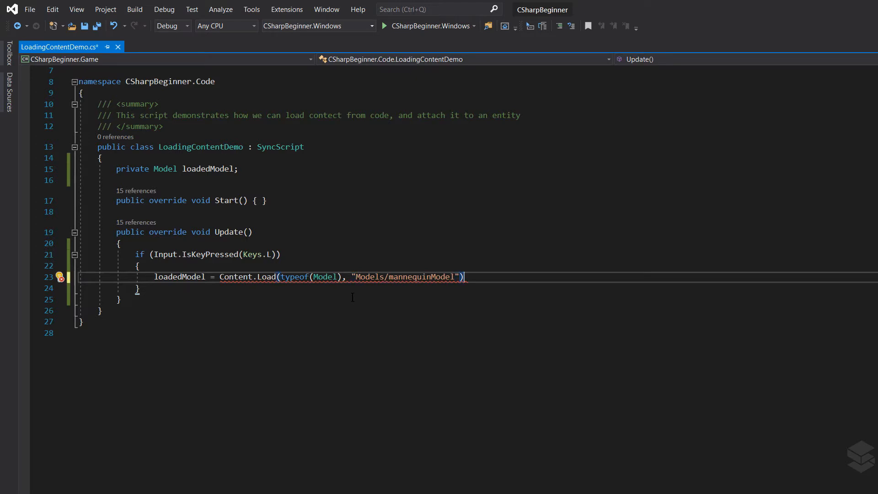
- Finish the Models/mannequinModel load line with a (Model) cast and select part of it
{"action": "type", "text": ";"}
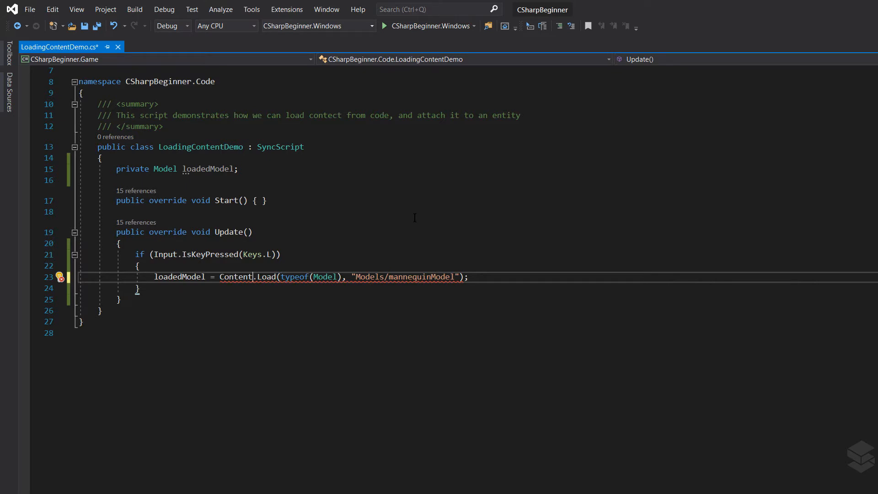
{"action": "type", "text": "()"}
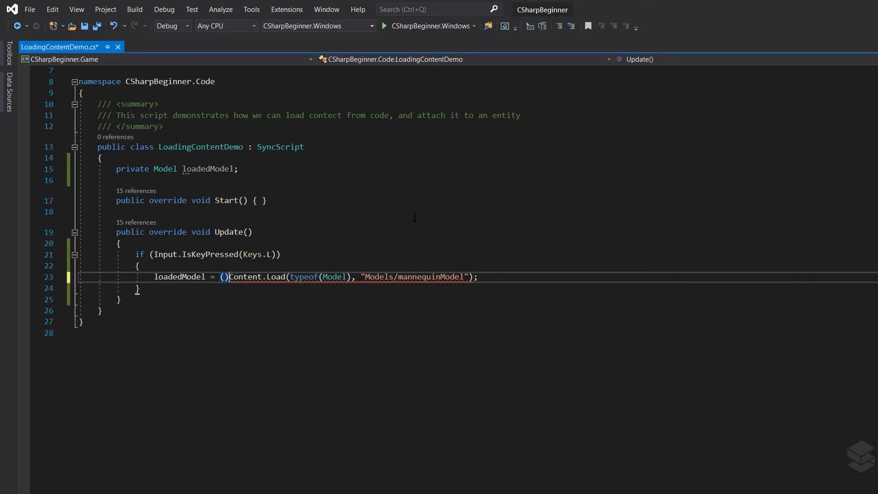
{"action": "type", "text": "Model"}
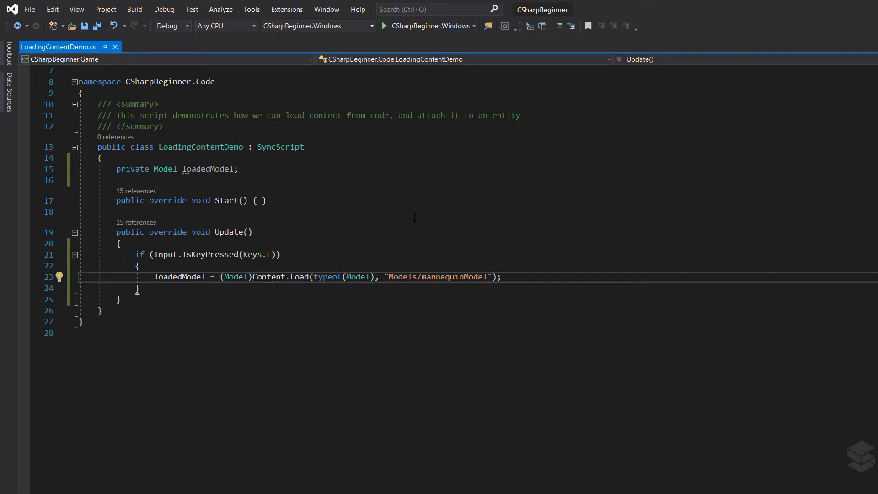
{"action": "double_click", "coordinate": [269, 276]}
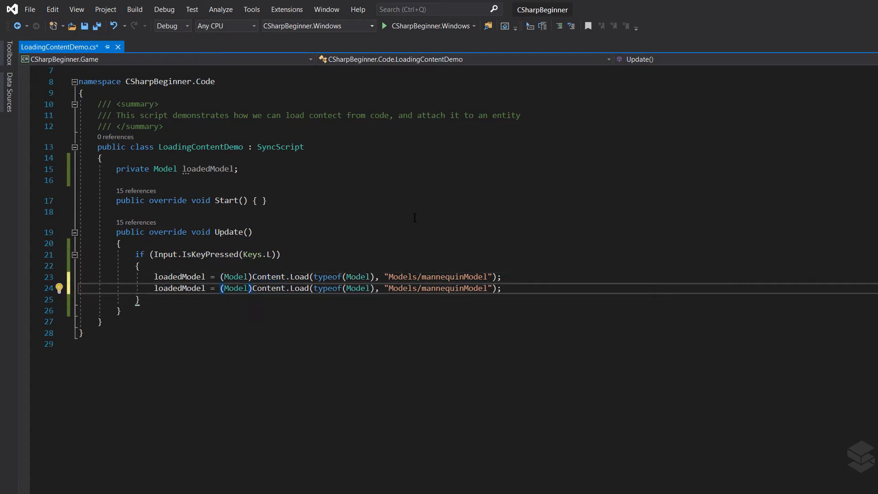
- Replace the copied line's cast with Content.Load<Model>, commenting out the original line
{"action": "double_click", "coordinate": [235, 287]}
{"action": "type", "text": "<> "}
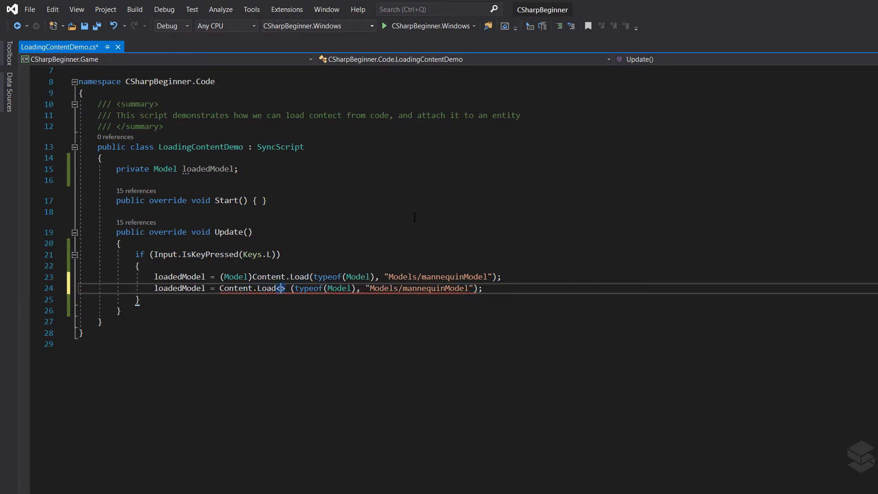
{"action": "type", "text": "Model>("}
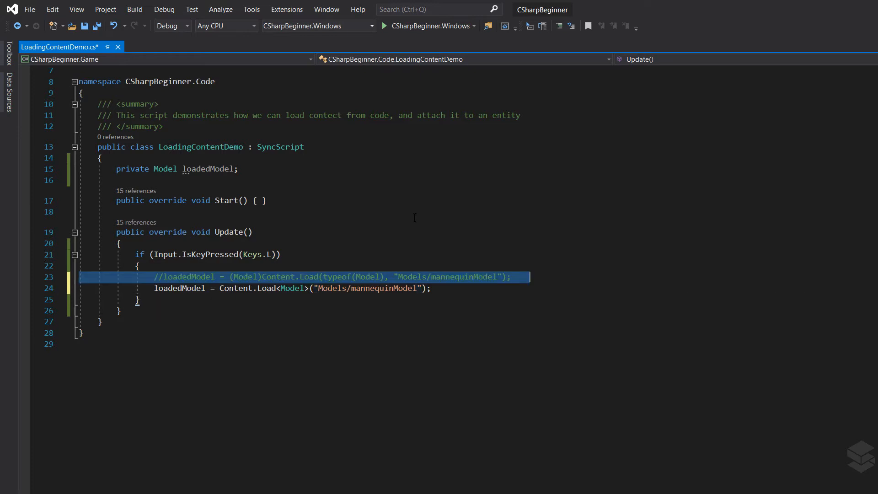
{"action": "mouse_move", "coordinate": [432, 254]}
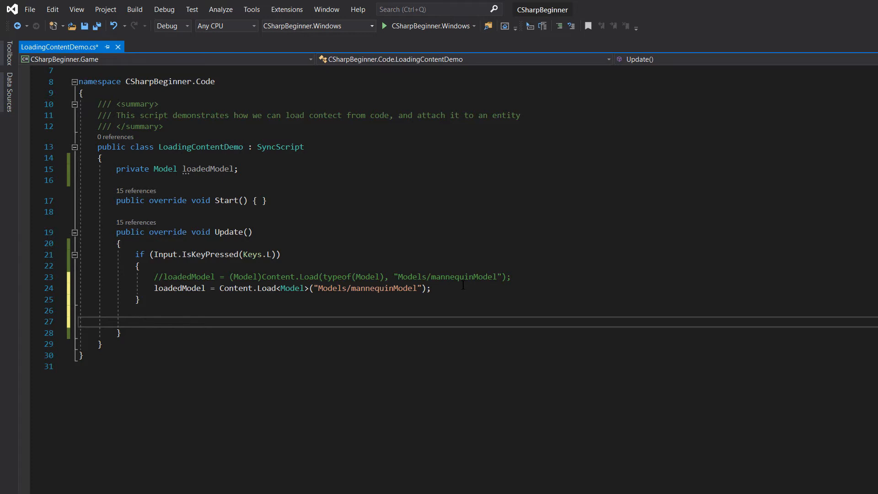
- Add an empty if (Input.IsKeyPressed(Keys.S)) block below the L-key check
{"action": "type", "text": "if"}
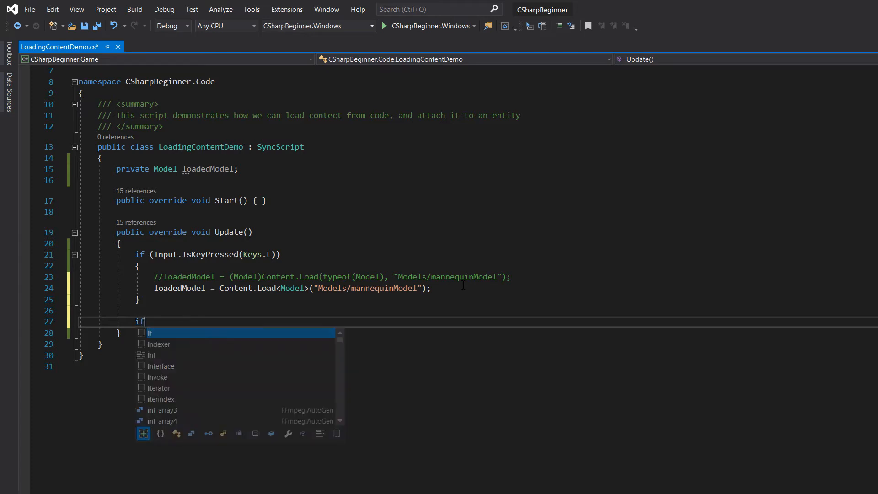
{"action": "type", "text": "(Input.IsKeyPressed"}
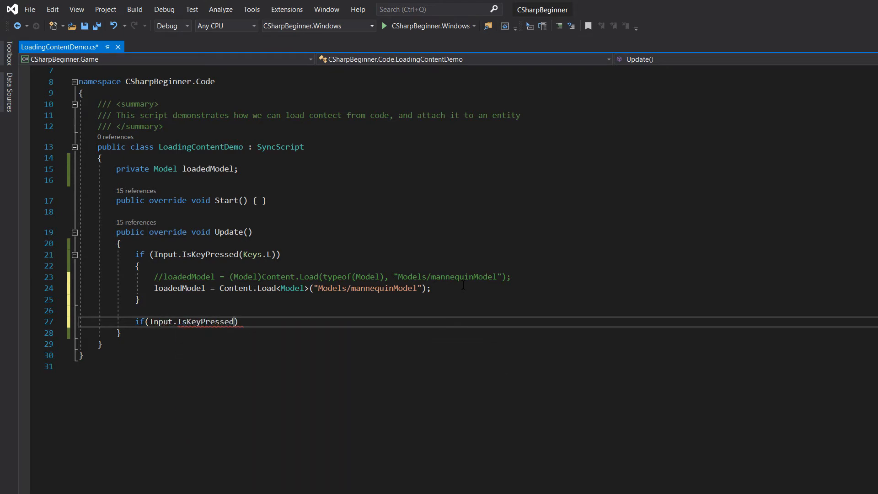
{"action": "type", "text": "Ke"}
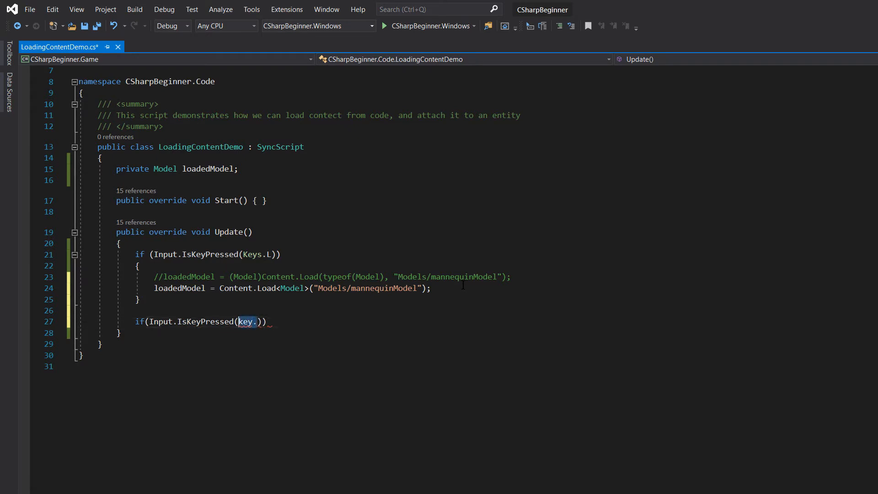
{"action": "type", "text": "Keys.s"}
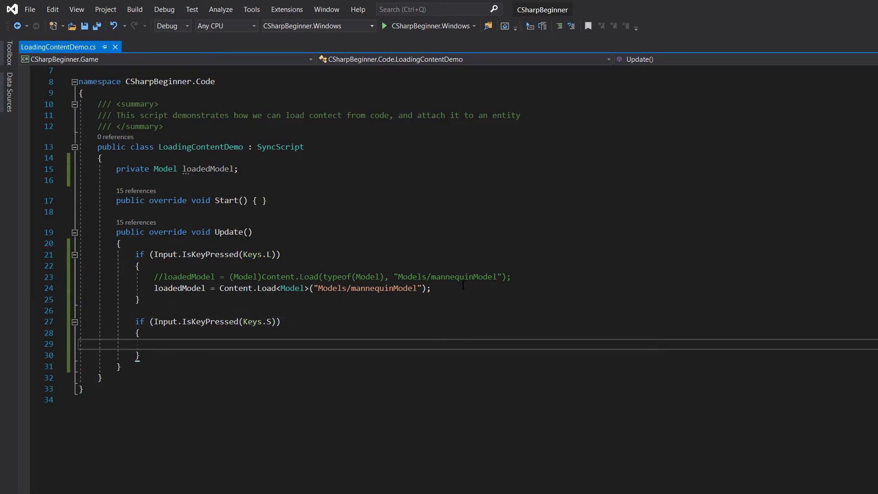
{"action": "left_click", "coordinate": [154, 344]}
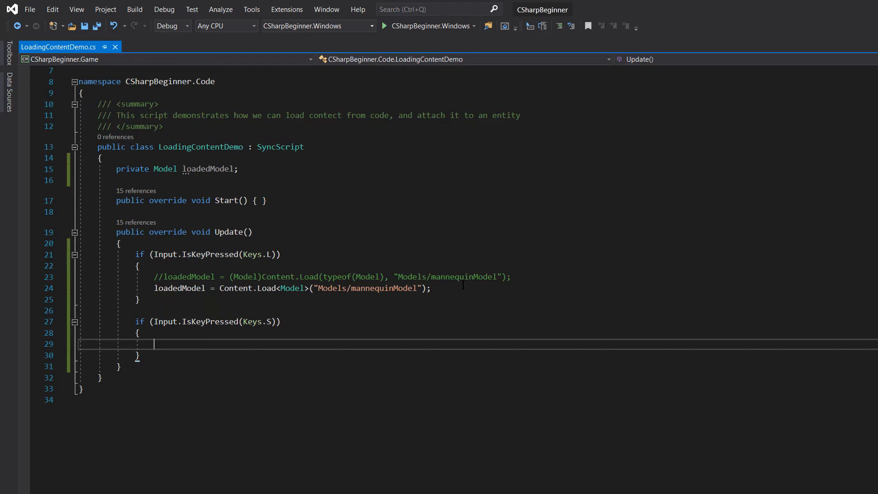
- Call a new CreateNewModel() method from the S-key block
{"action": "type", "text": "Create"}
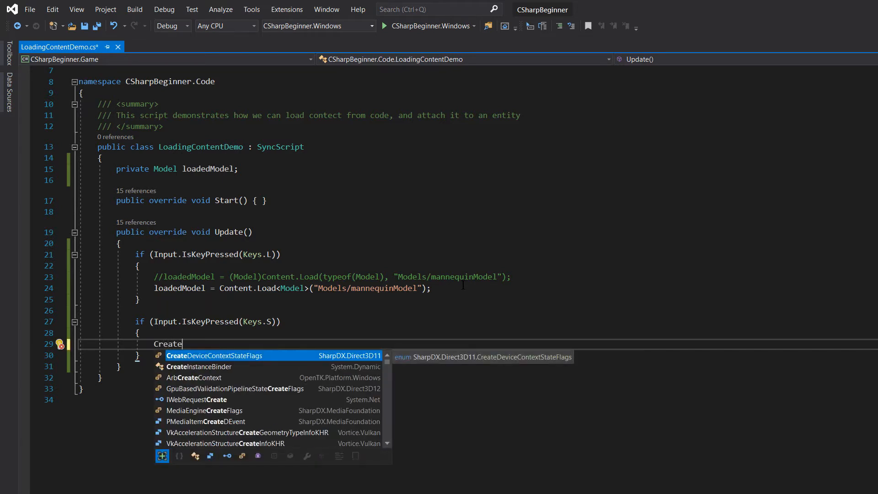
{"action": "type", "text": "NE"}
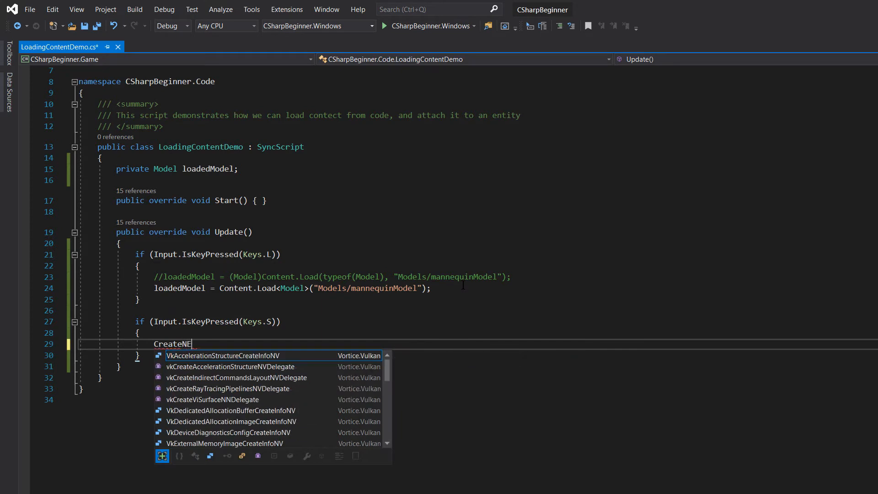
{"action": "type", "text": "wModel();"}
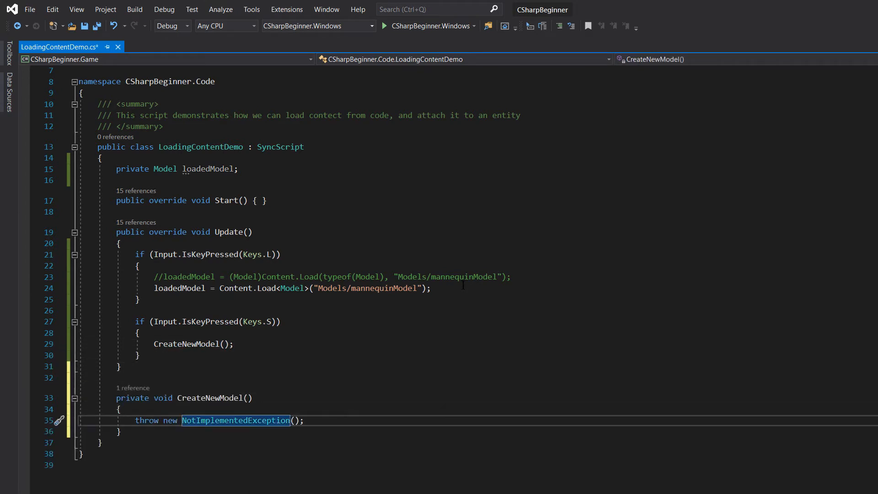
- Replace CreateNewModel's placeholder exception with an if (loadedModel != null) check
{"action": "key", "text": "Delete"}
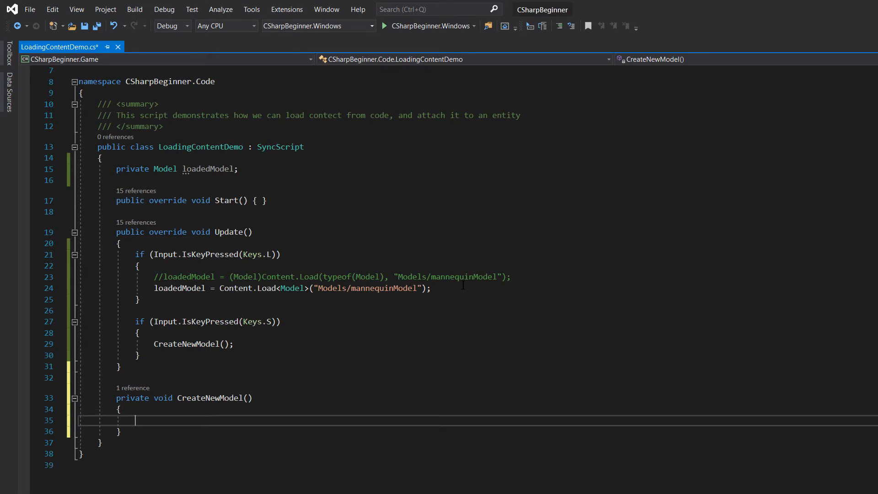
{"action": "type", "text": "if("}
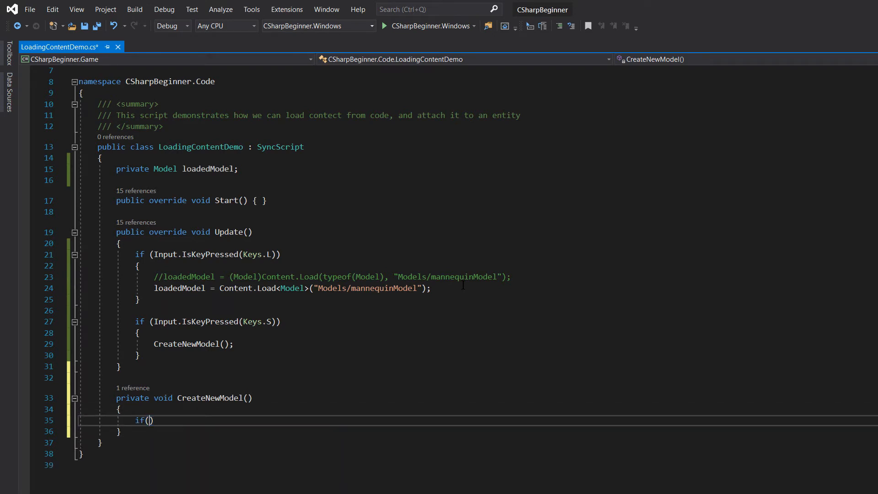
{"action": "type", "text": "loadedModel != null"}
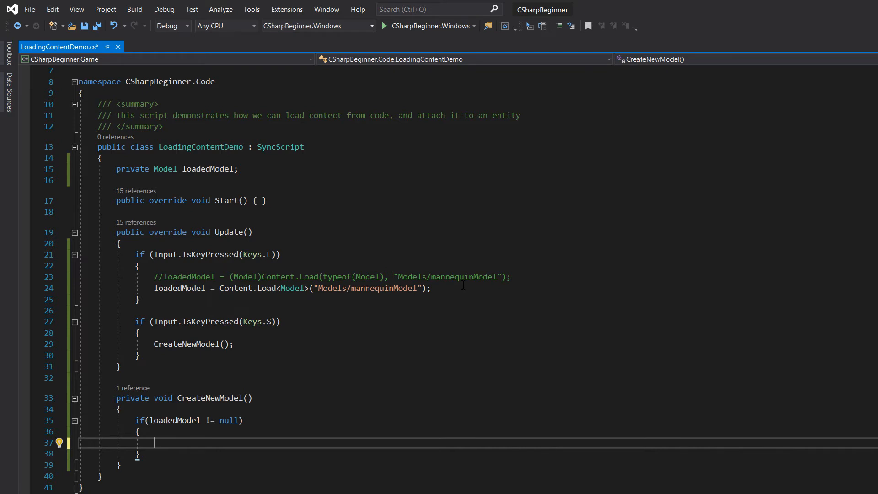
- Create var modelComponent = new ModelComponent(loadedModel) inside the null check
{"action": "type", "text": "var modelComponent"}
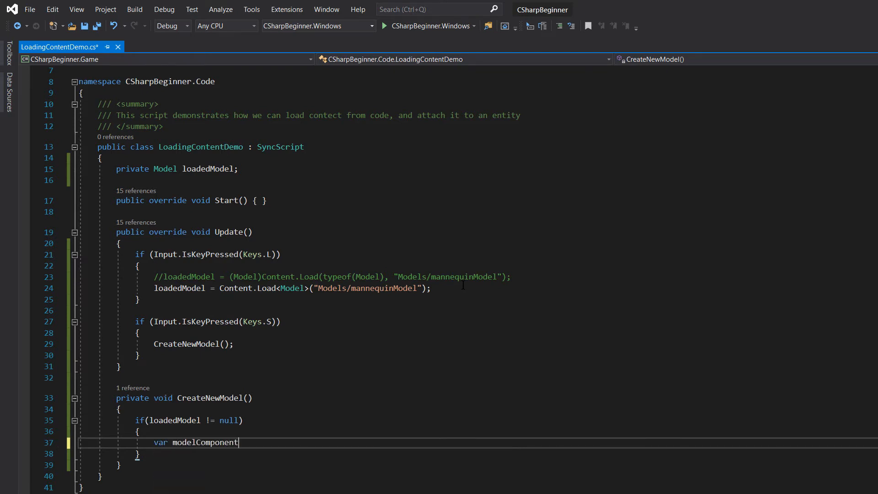
{"action": "type", "text": "= new Mod"}
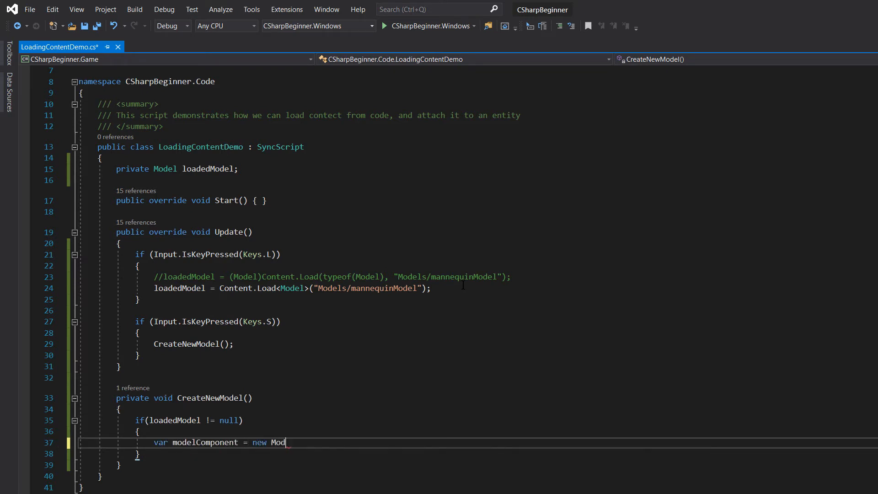
{"action": "type", "text": "elComponent"}
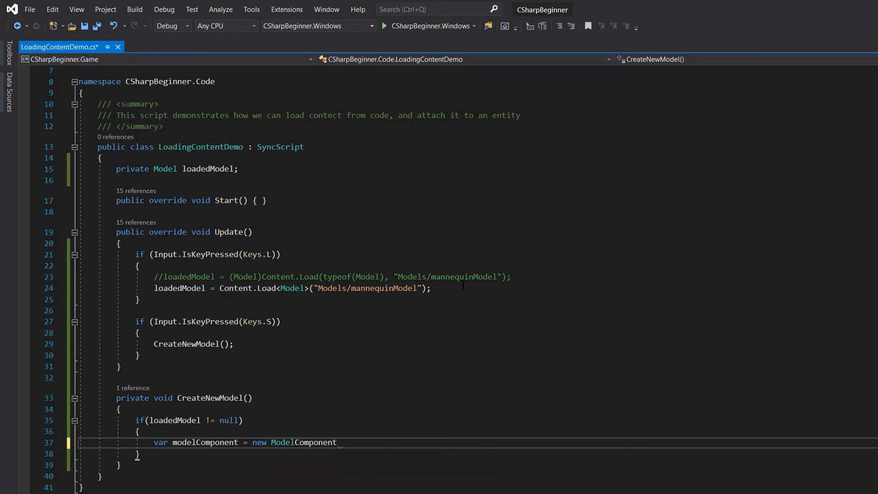
{"action": "type", "text": "()"}
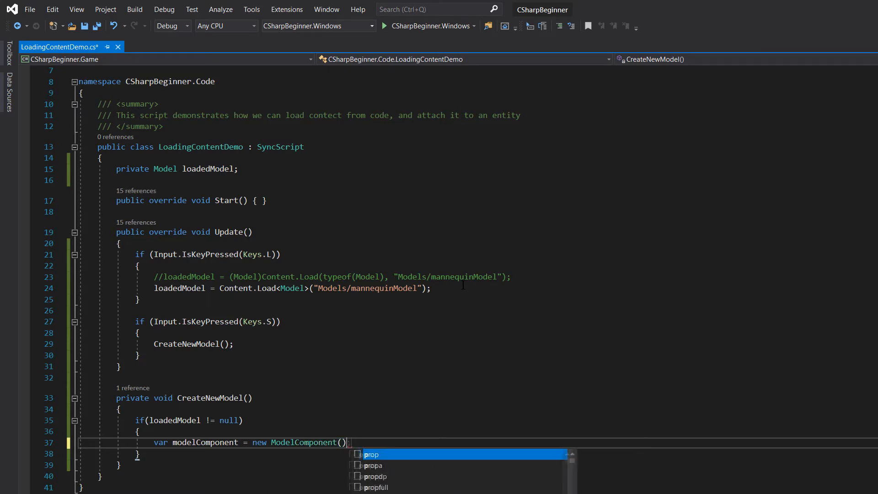
{"action": "type", "text": "loadedModel"}
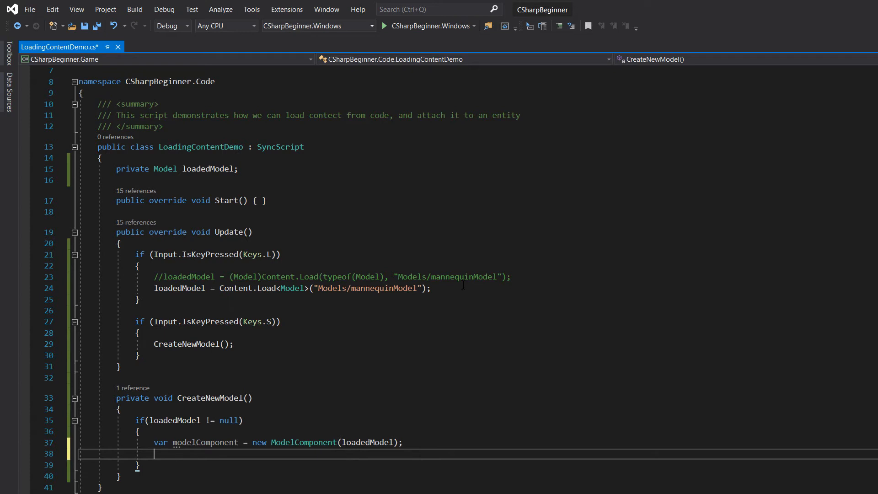
- Start var randomPosition = Vector3(); in CreateNewModel
{"action": "type", "text": "var"}
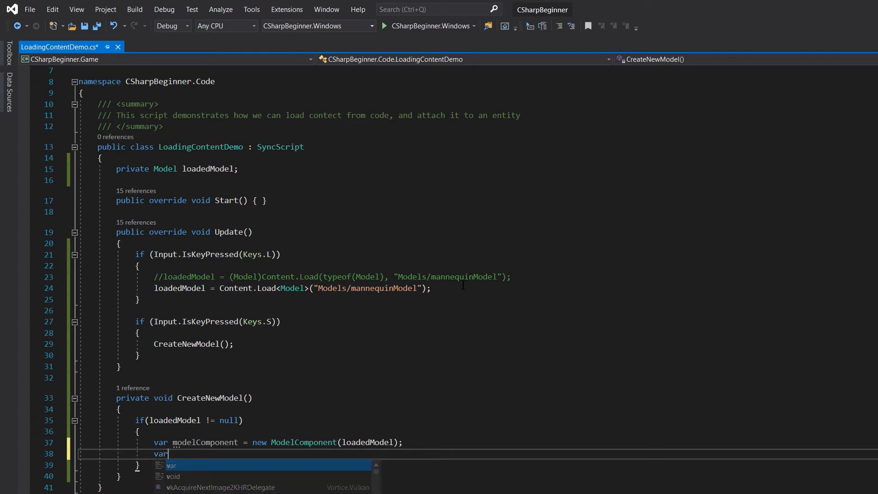
{"action": "type", "text": "randomPositio"}
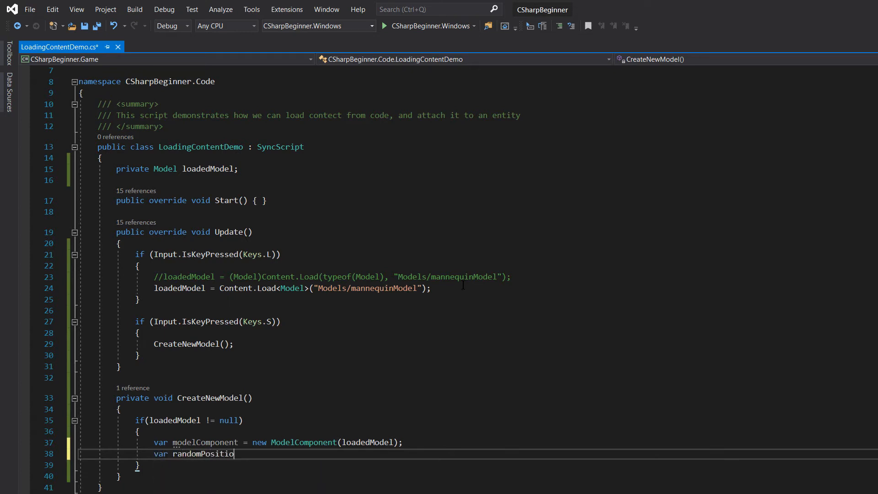
{"action": "type", "text": "n = Vector"}
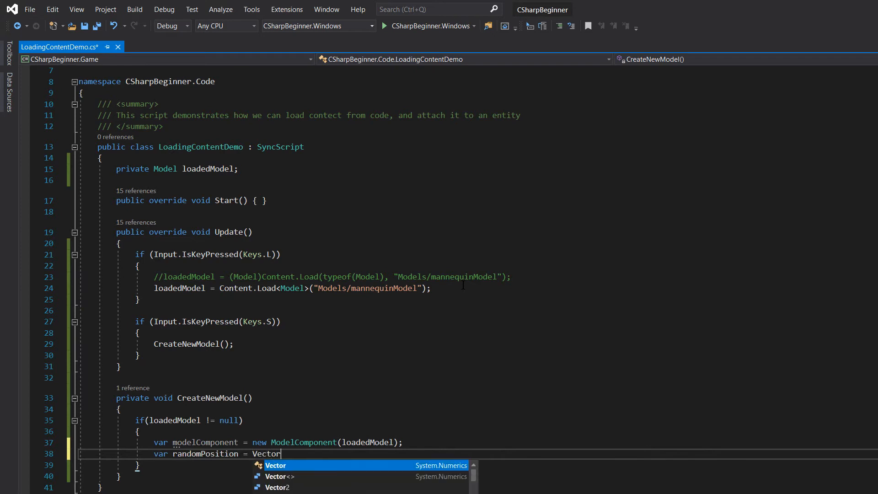
{"action": "type", "text": "3()"}
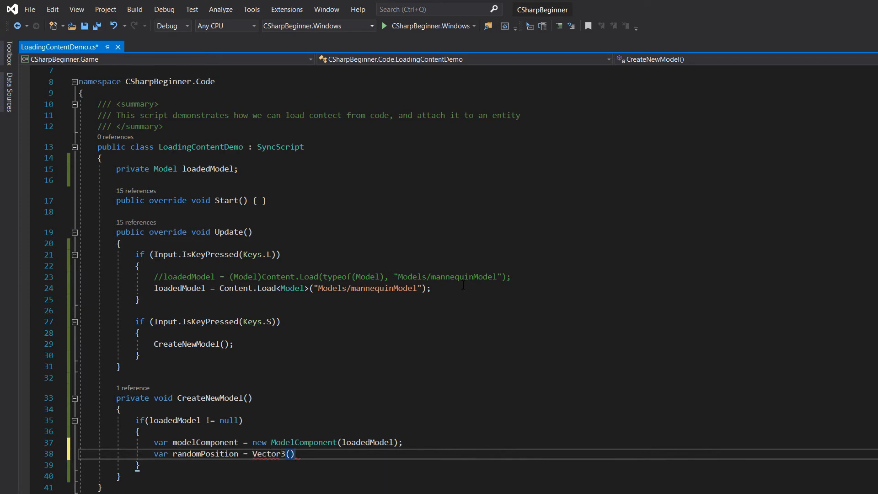
{"action": "type", "text": ";"}
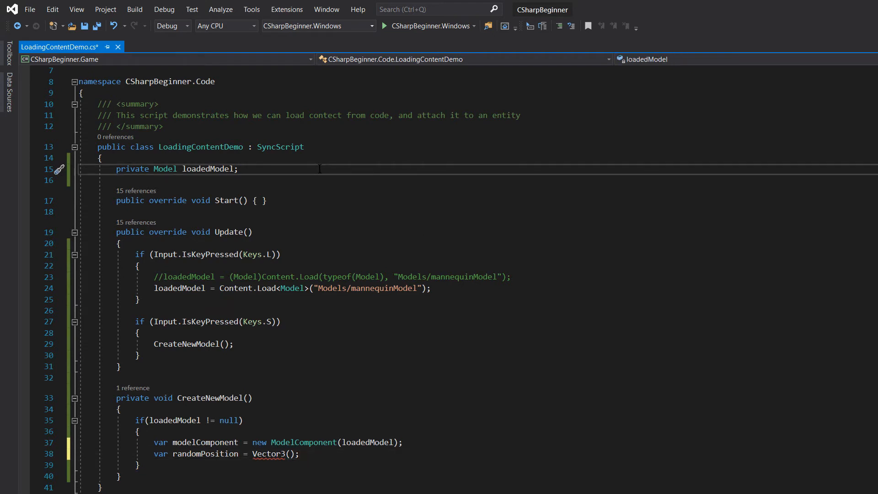
- Add a private Random random = new Random() field to the class
{"action": "type", "text": "private Random"}
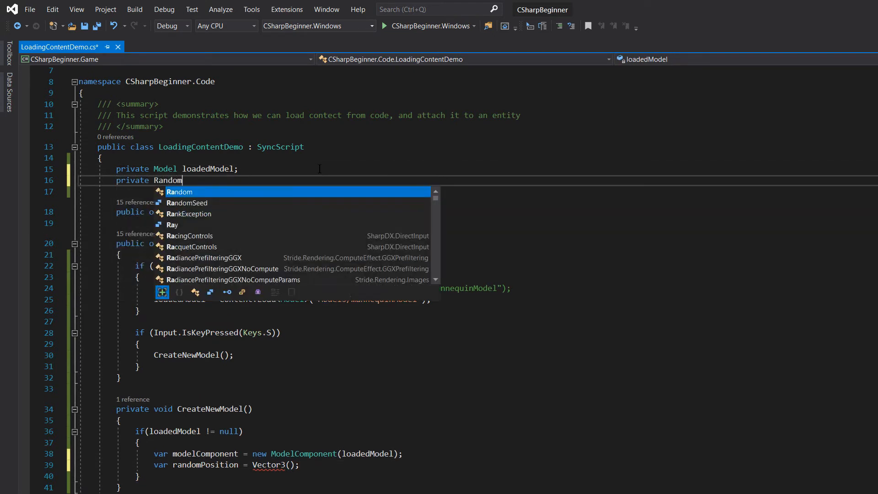
{"action": "type", "text": "random("}
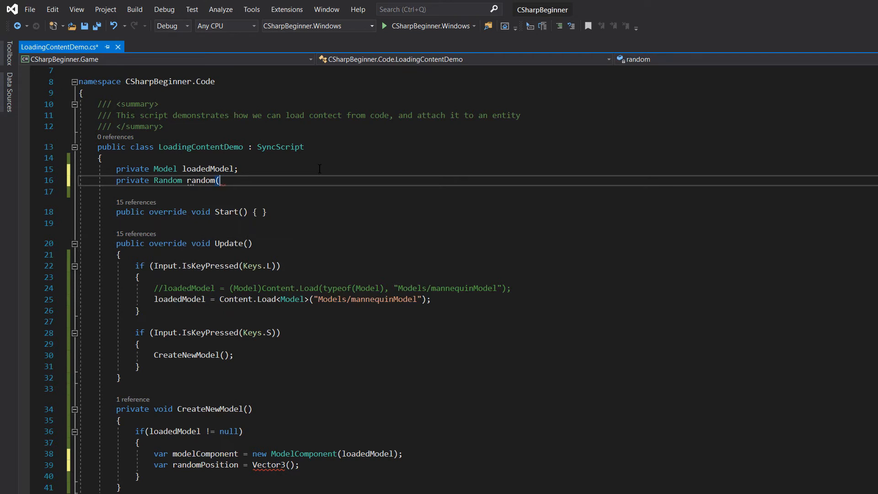
{"action": "type", "text": "= new Rand"}
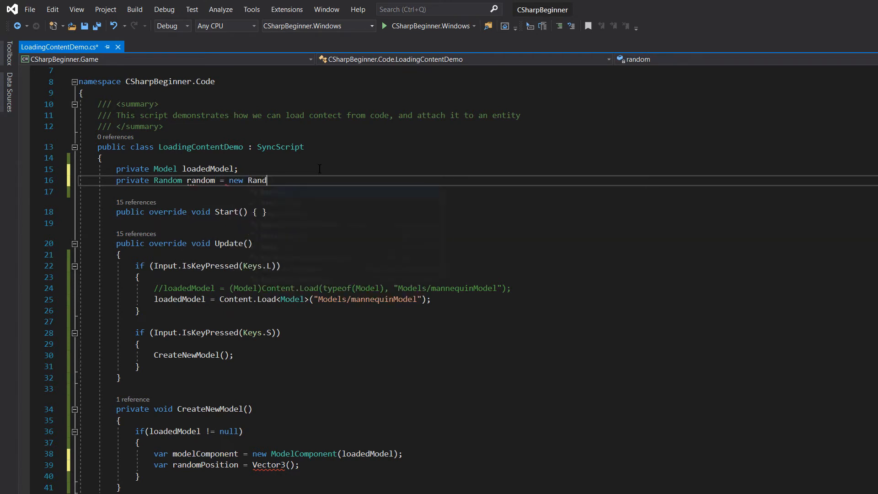
{"action": "type", "text": "om()'"}
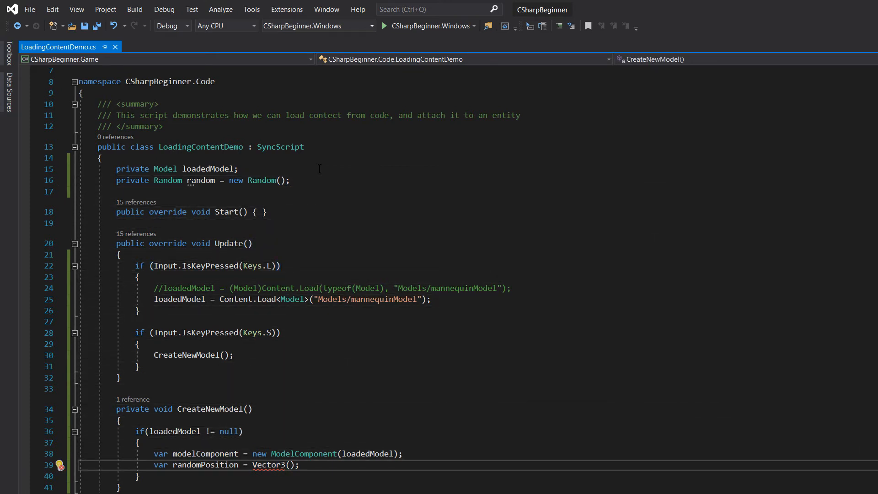
- Set randomPosition to new Vector3(random.Next(-3,3), 1, random.Next(-3, 3)) on line 39
{"action": "type", "text": "random."}
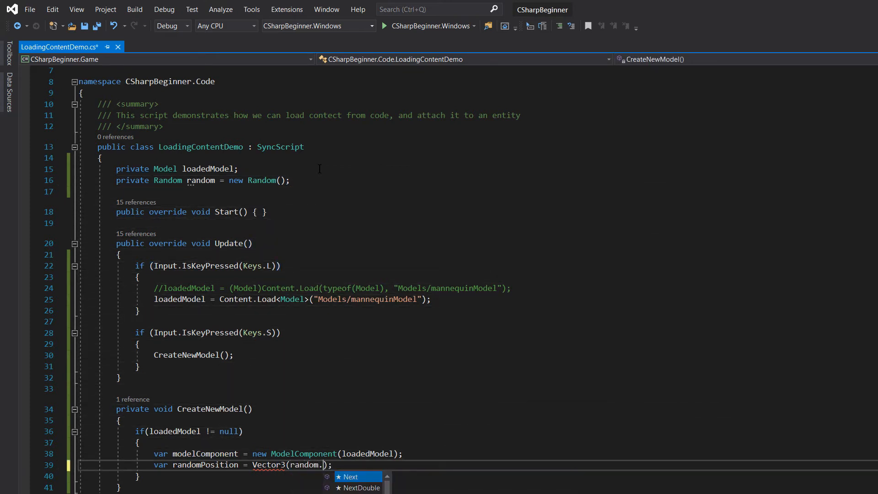
{"action": "type", "text": "n"}
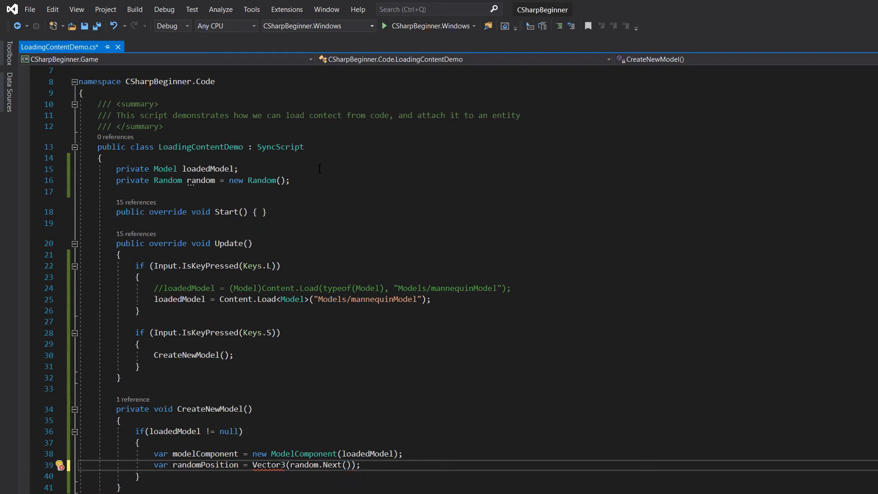
{"action": "type", "text": "-3,3"}
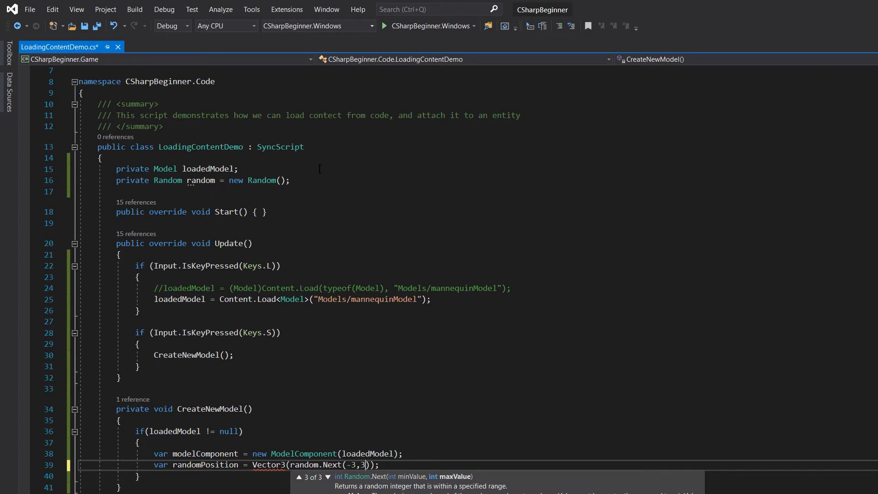
{"action": "key", "text": "ctrl+s"}
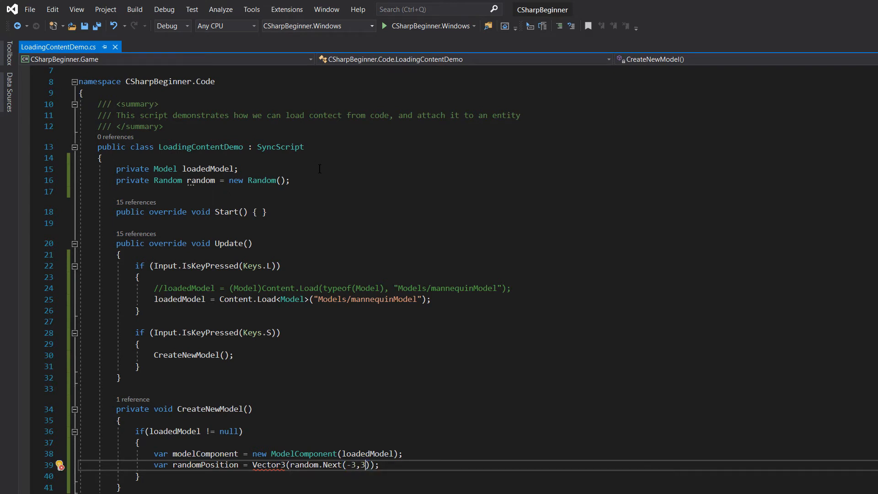
{"action": "type", "text": ", )"}
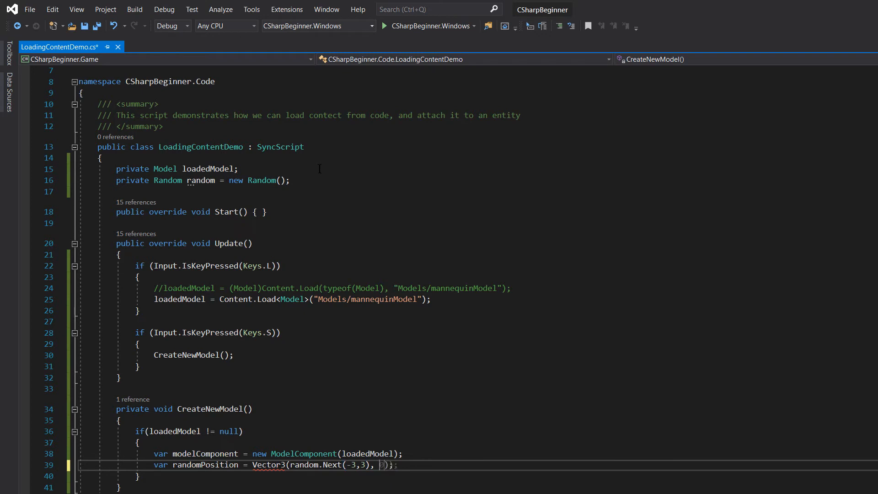
{"action": "type", "text": "1"}
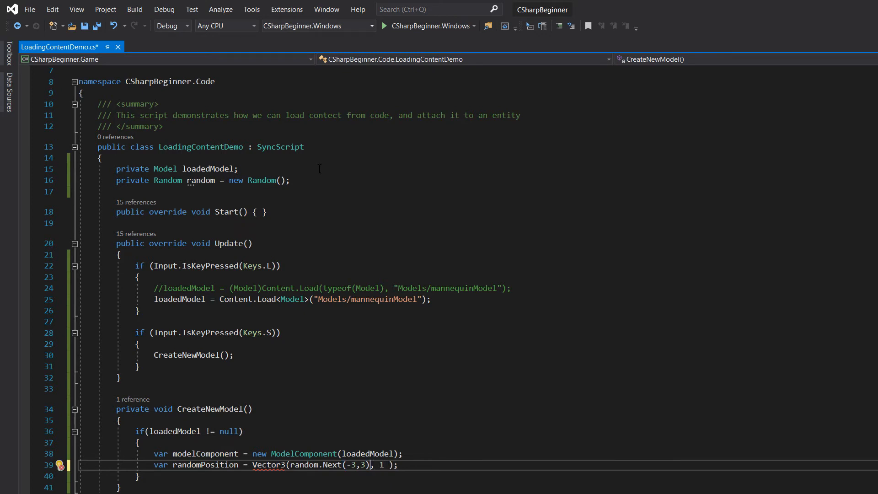
{"action": "double_click", "coordinate": [319, 465]}
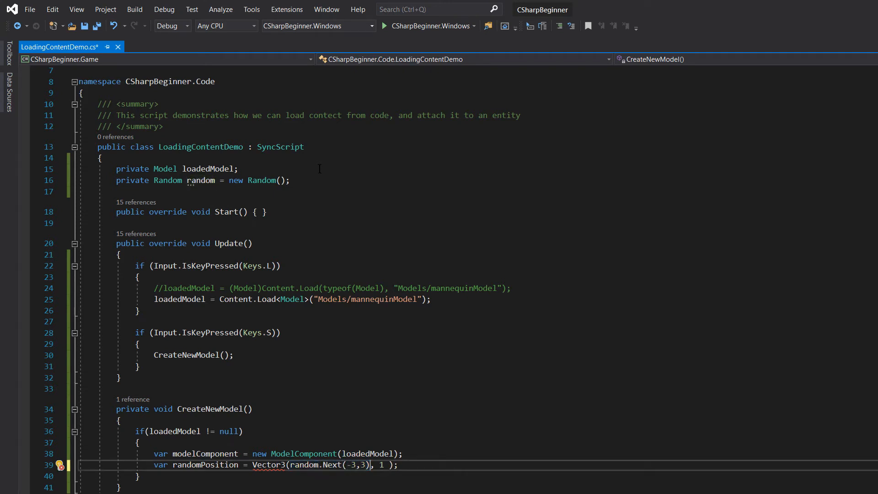
{"action": "type", "text": ", random.Next(-3, 3)"}
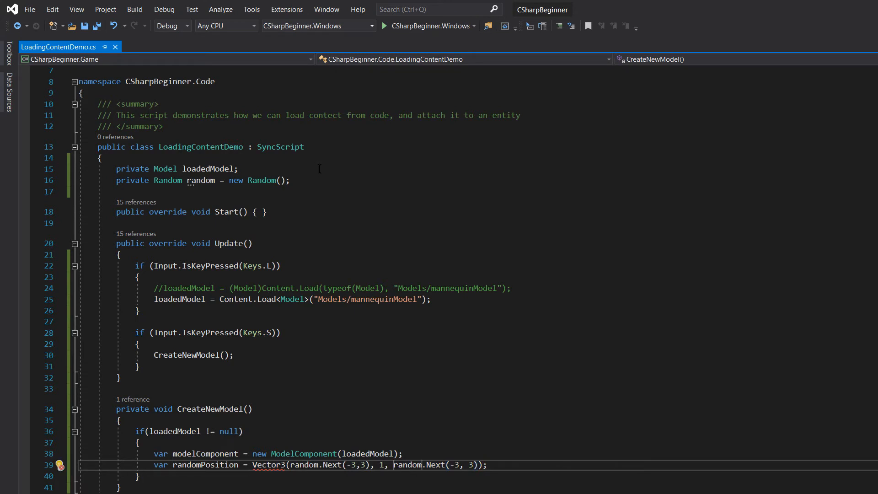
{"action": "double_click", "coordinate": [269, 465]}
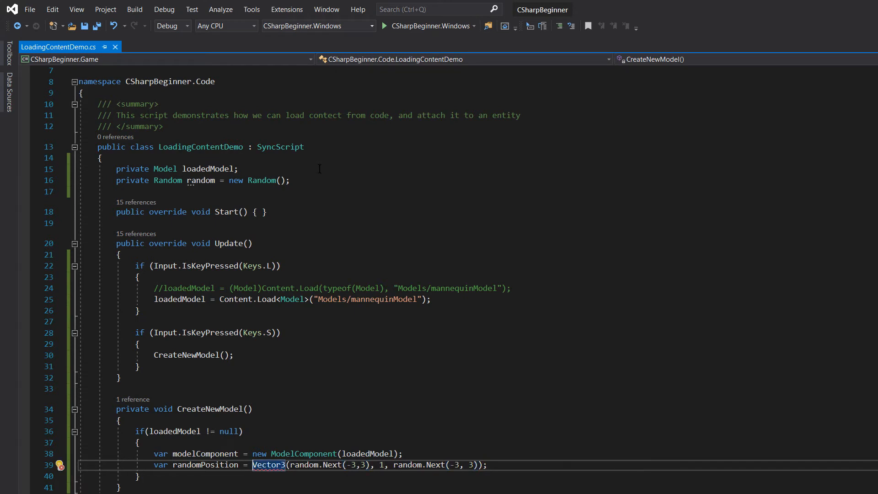
{"action": "type", "text": "new"}
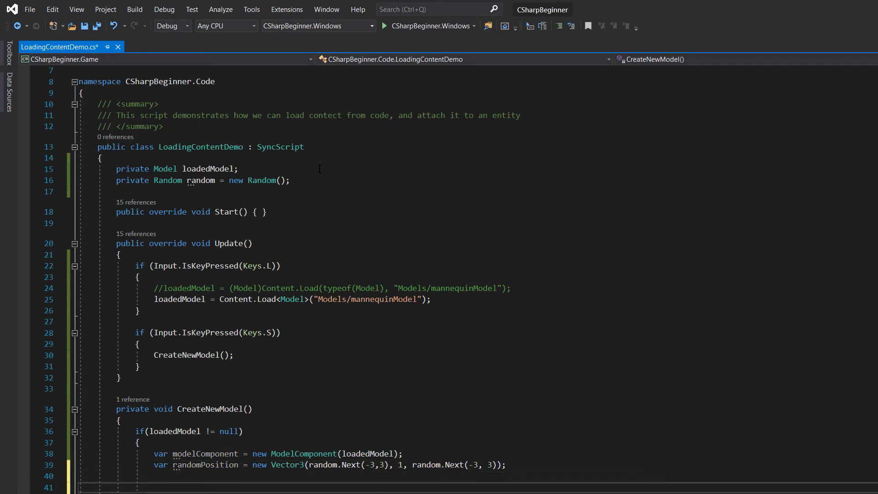
- Create var entity = new Entity(randomPosition) and add modelComponent to it
{"action": "type", "text": "var entit"}
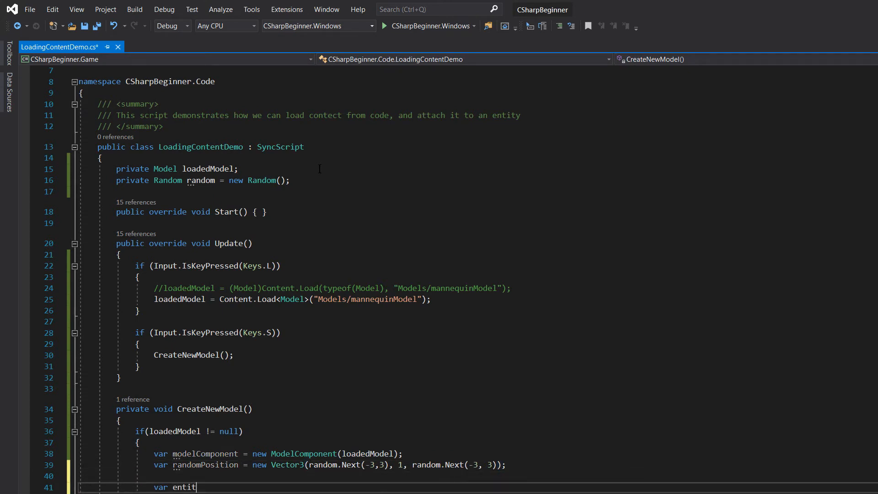
{"action": "type", "text": "="}
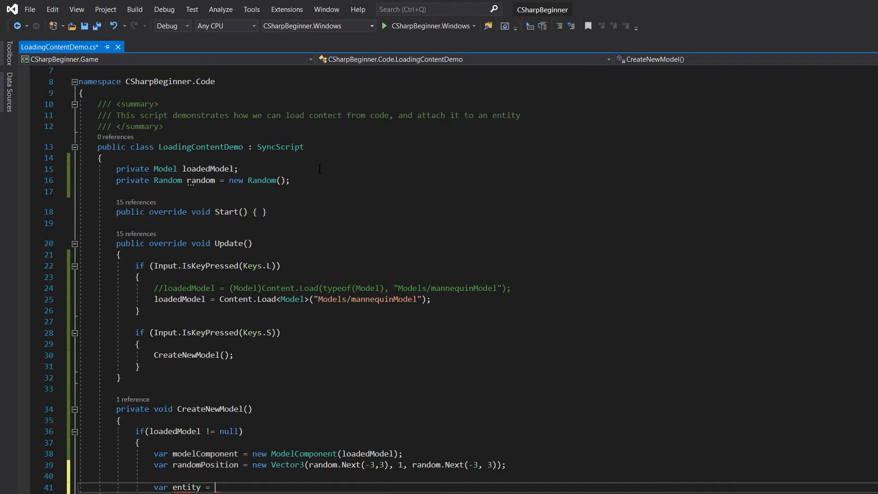
{"action": "type", "text": "new Entity(randome"}
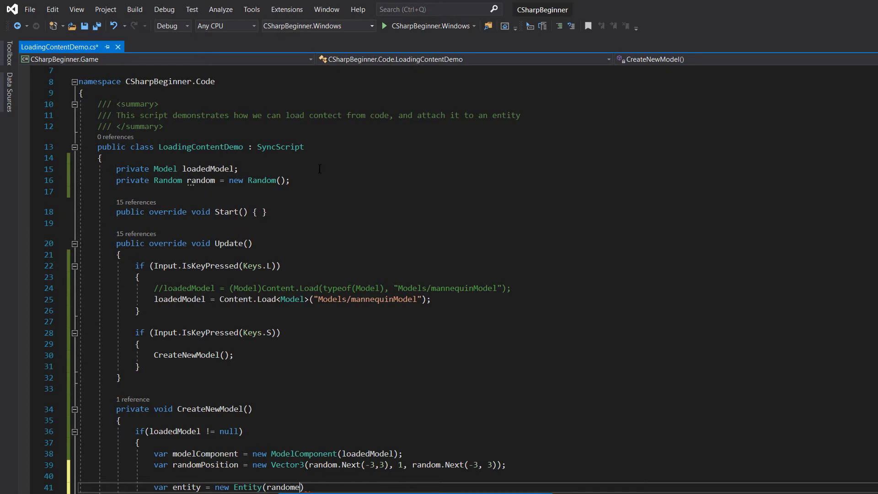
{"action": "type", "text": "Po"}
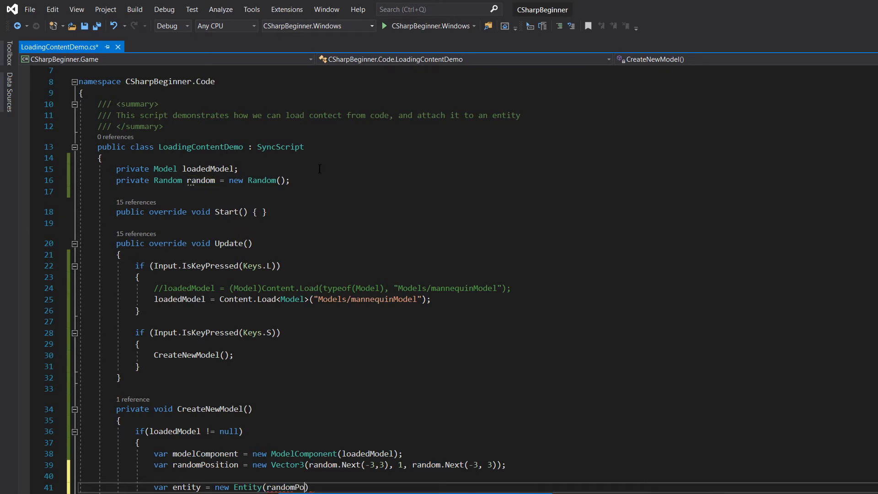
{"action": "type", "text": "sition"}
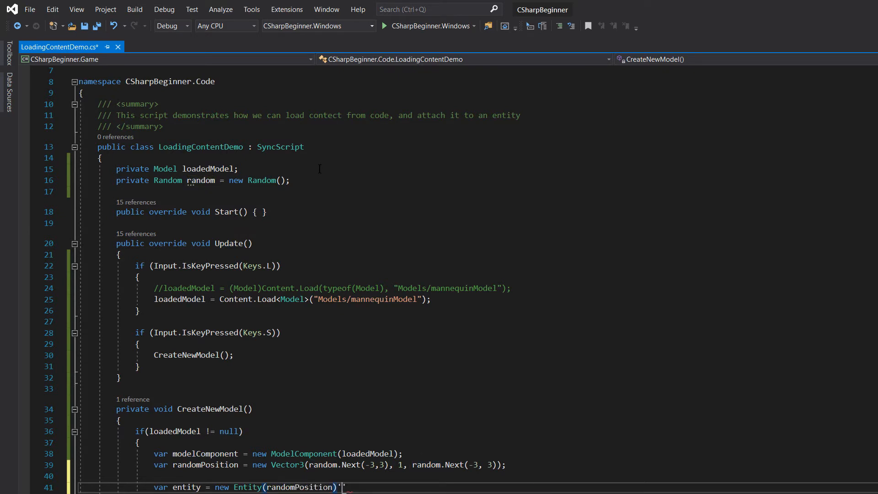
{"action": "type", "text": ";"}
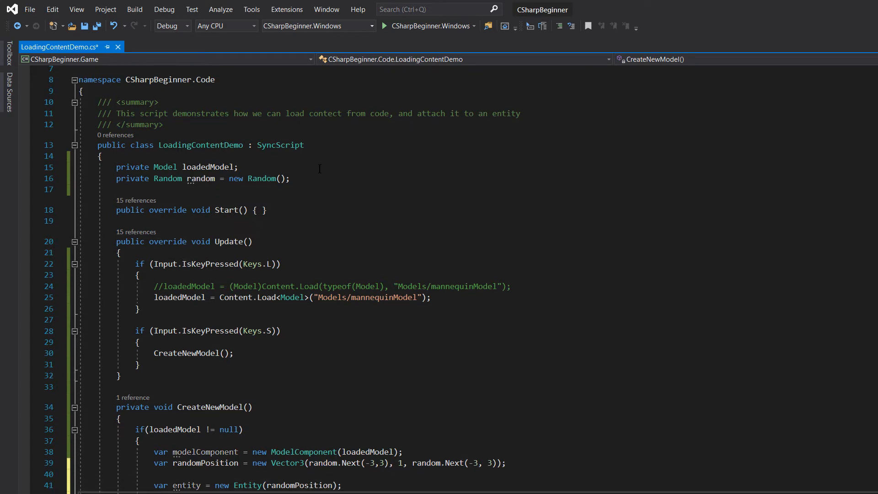
{"action": "type", "text": "enti"}
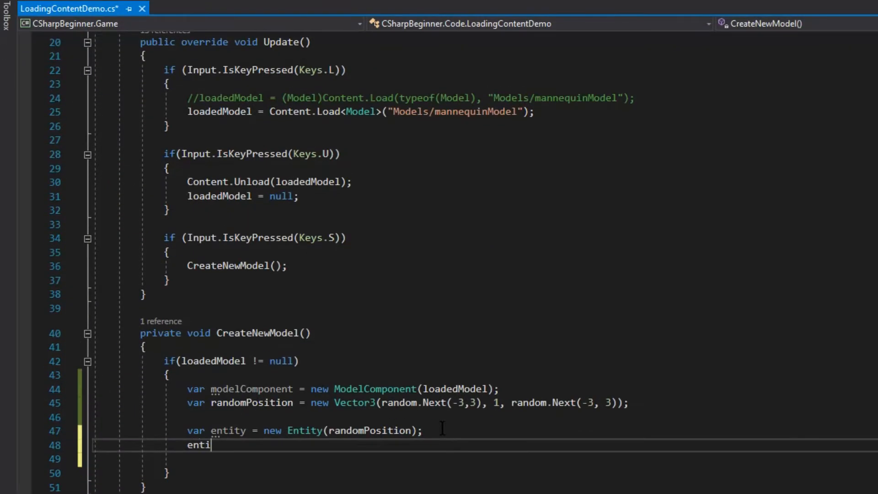
{"action": "type", "text": "ty.Add()"}
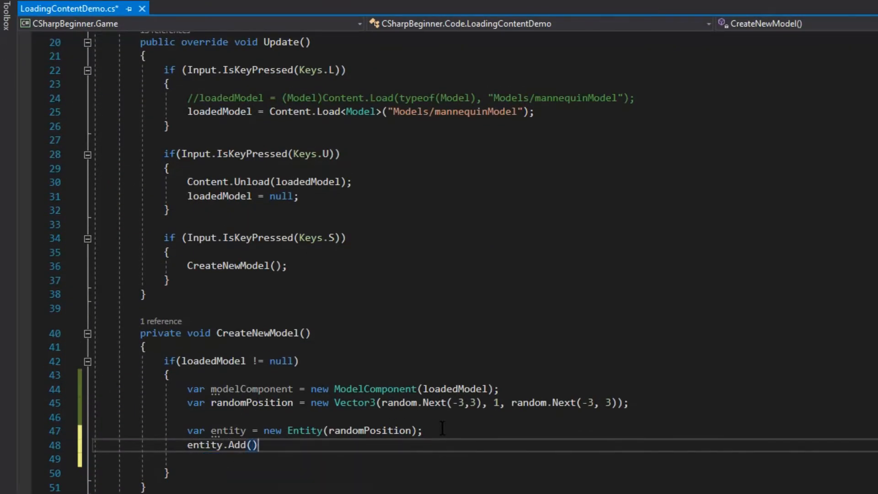
{"action": "type", "text": "mod"}
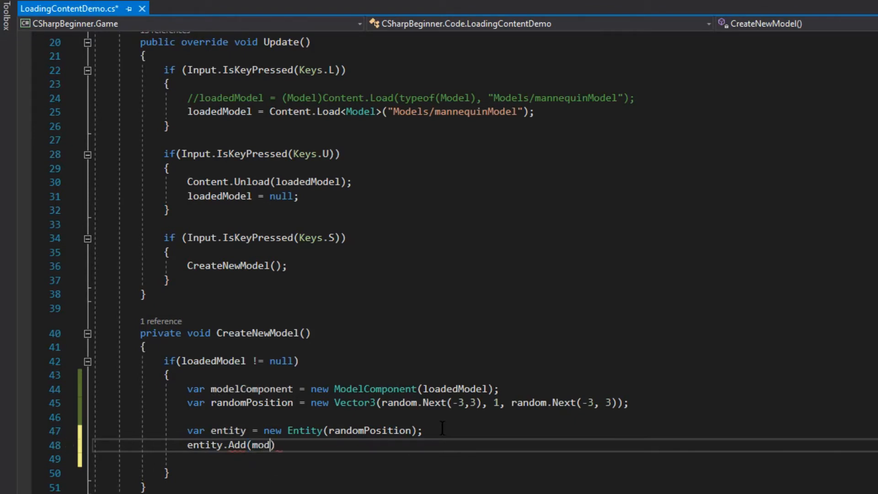
{"action": "type", "text": "elComponent"}
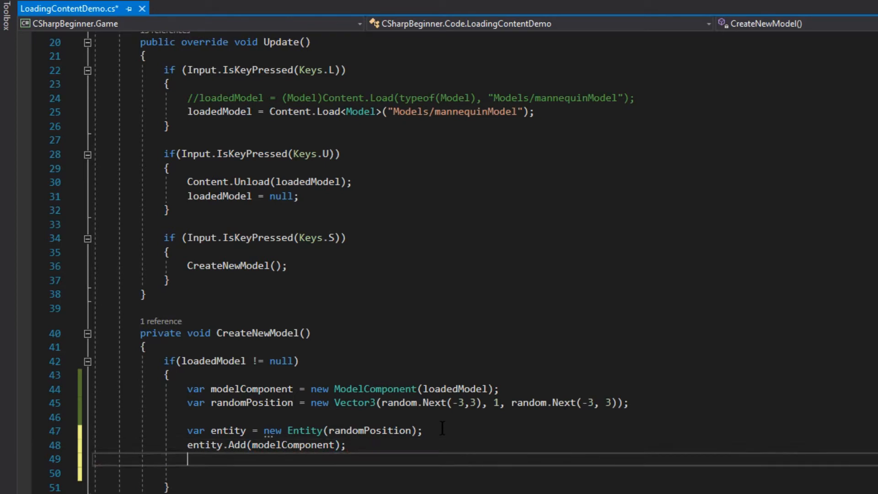
- Begin the Entity.Scene.Entities.Add() call for the new entity
{"action": "type", "text": "ent"}
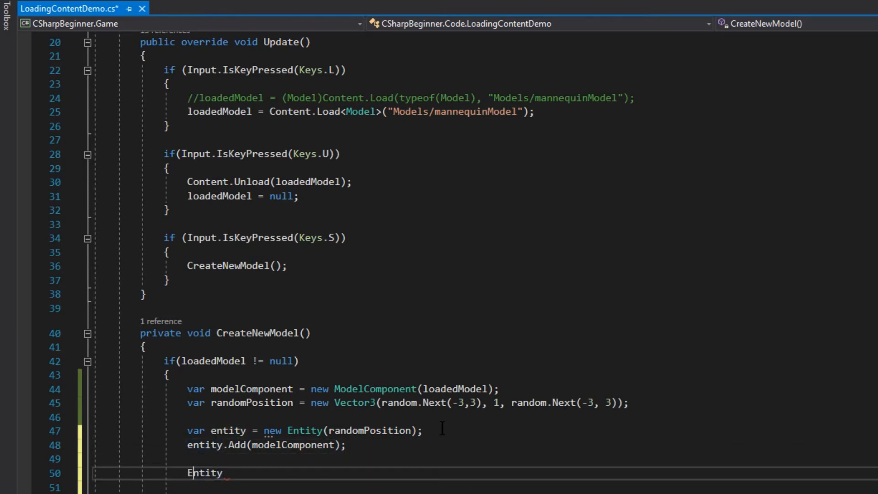
{"action": "type", "text": ".Scene"}
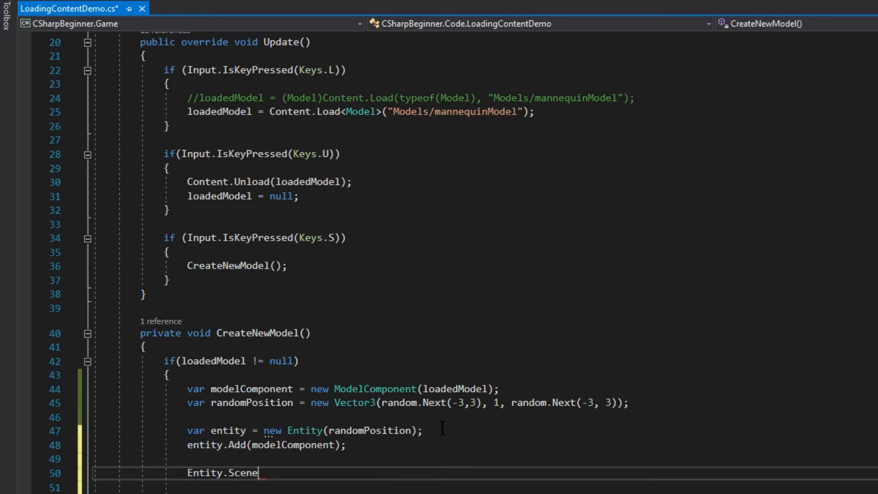
{"action": "type", "text": ".entit"}
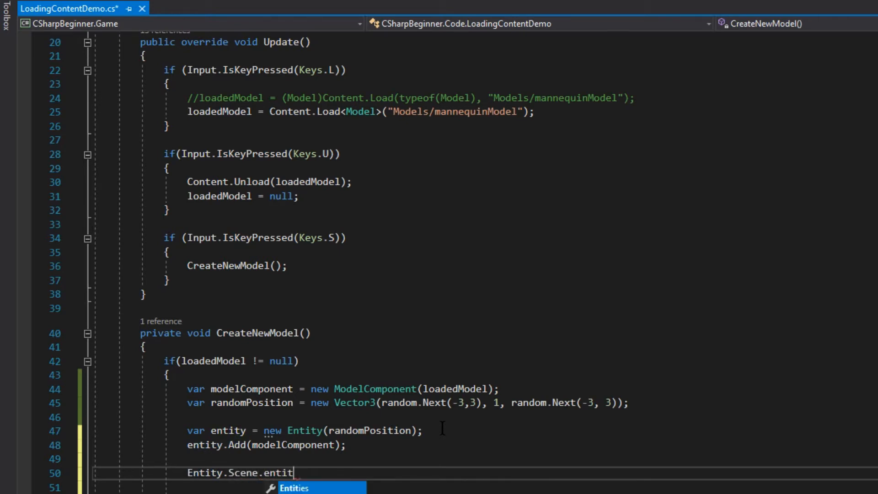
{"action": "key", "text": "Tab"}
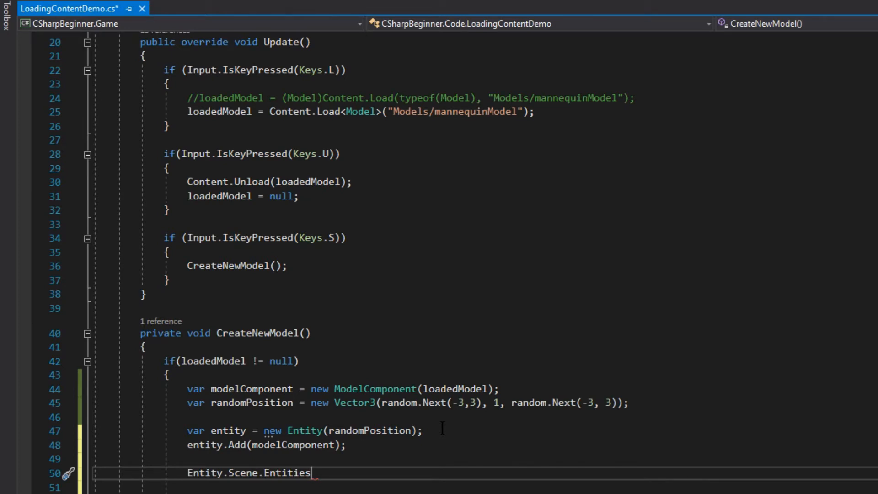
{"action": "type", "text": ".ad"}
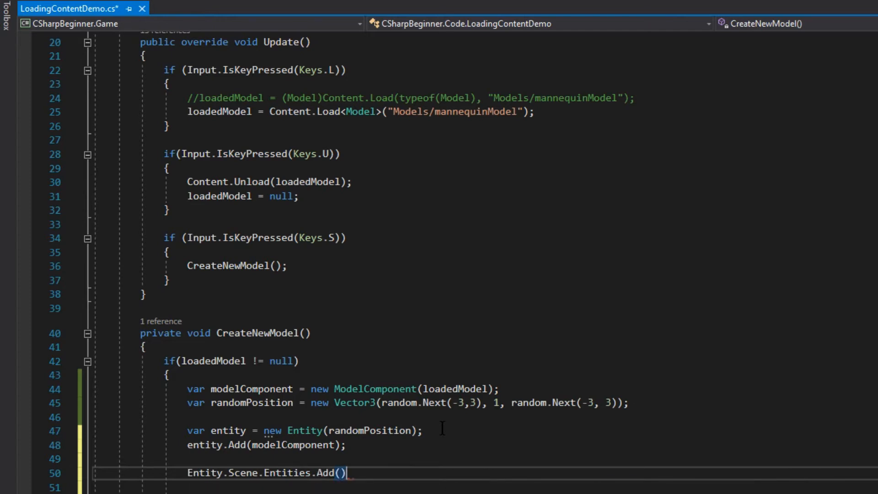
{"action": "type", "text": "entity"}
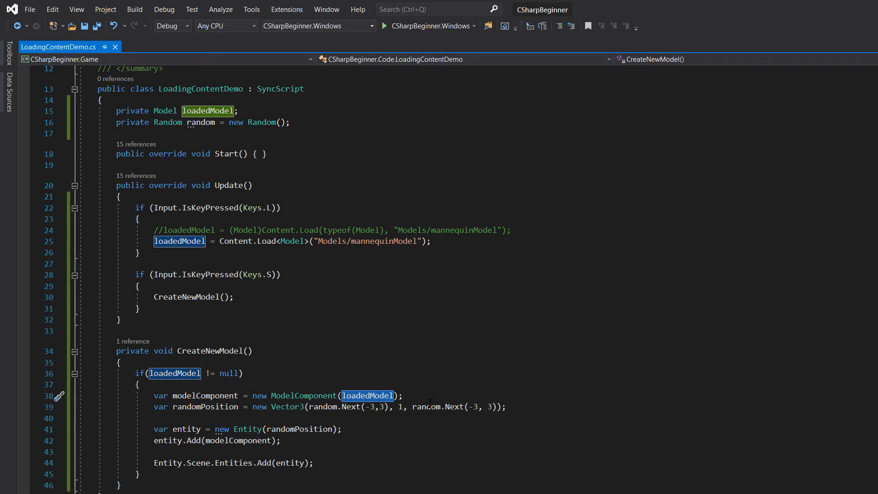
- Pass entity into Entities.Add() and save LoadingContentDemo
{"action": "left_click", "coordinate": [186, 428]}
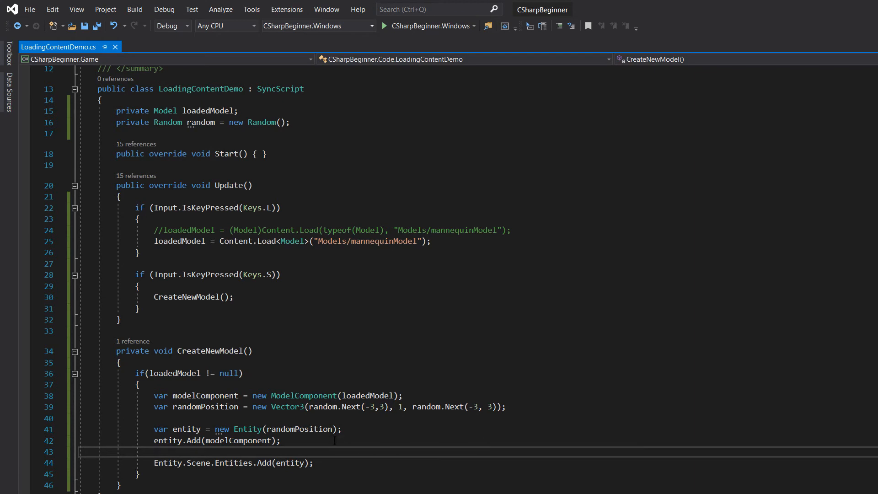
{"action": "mouse_move", "coordinate": [429, 26]}
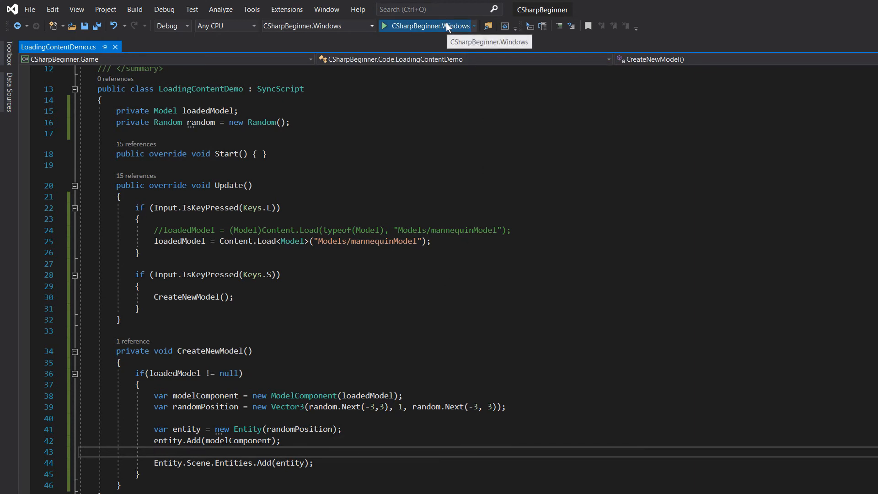
- Launch the game and choose 'Loading content from code' from its Menu
{"action": "left_click", "coordinate": [385, 26]}
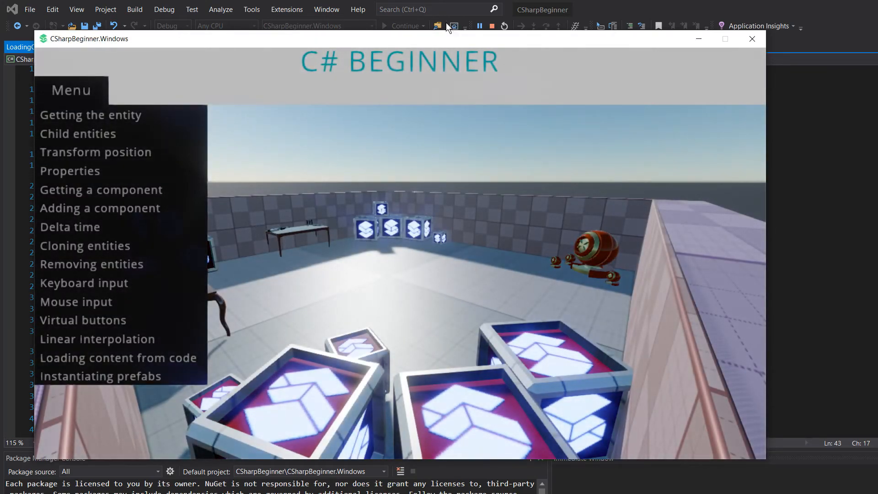
{"action": "mouse_move", "coordinate": [175, 366]}
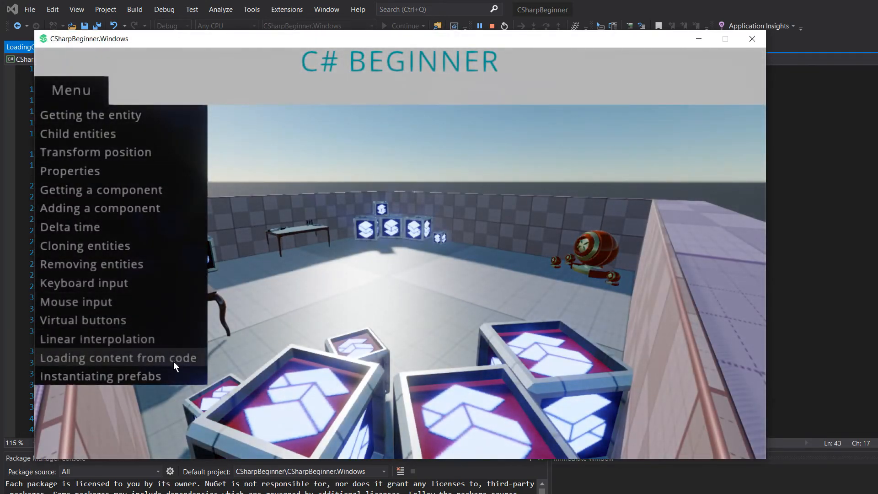
{"action": "left_click", "coordinate": [117, 357]}
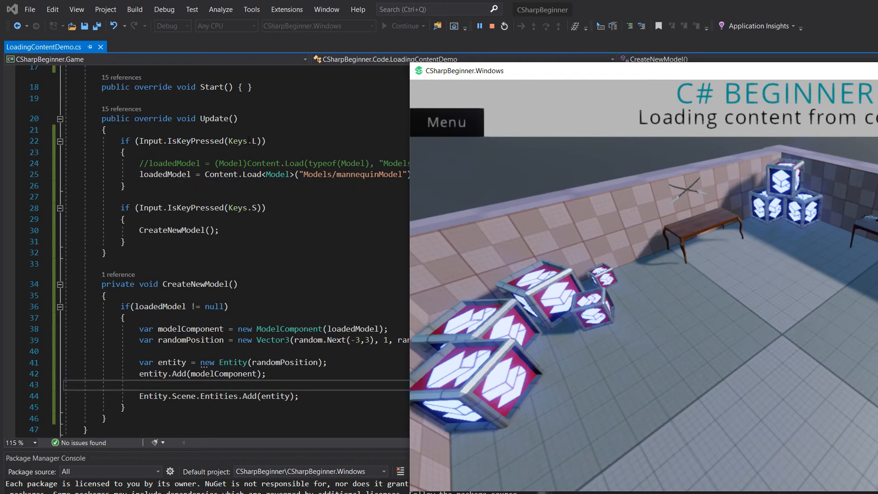
{"action": "mouse_move", "coordinate": [564, 227]}
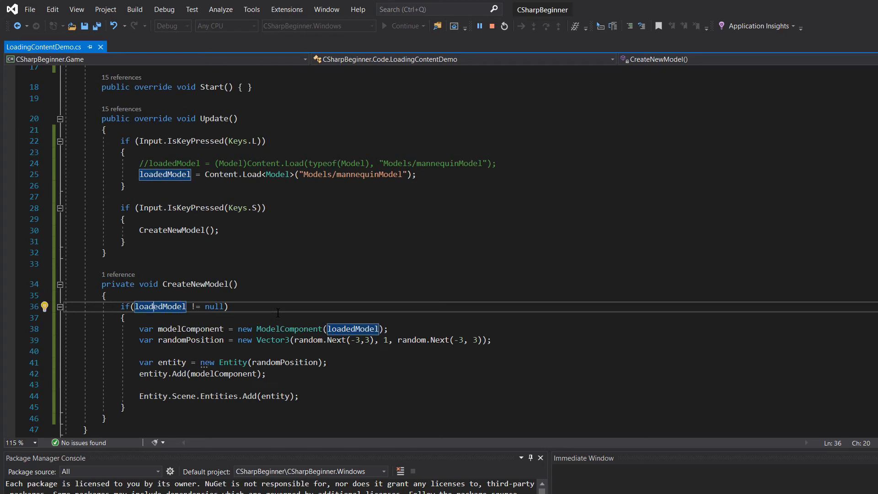
- Break on line 36's loadedModel check, expand the model DataTip, then continue
{"action": "left_click", "coordinate": [10, 306]}
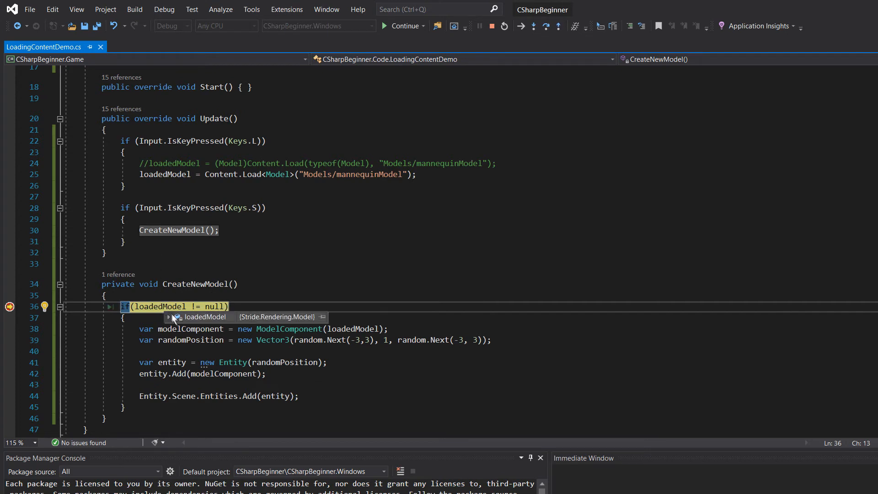
{"action": "left_click", "coordinate": [169, 317]}
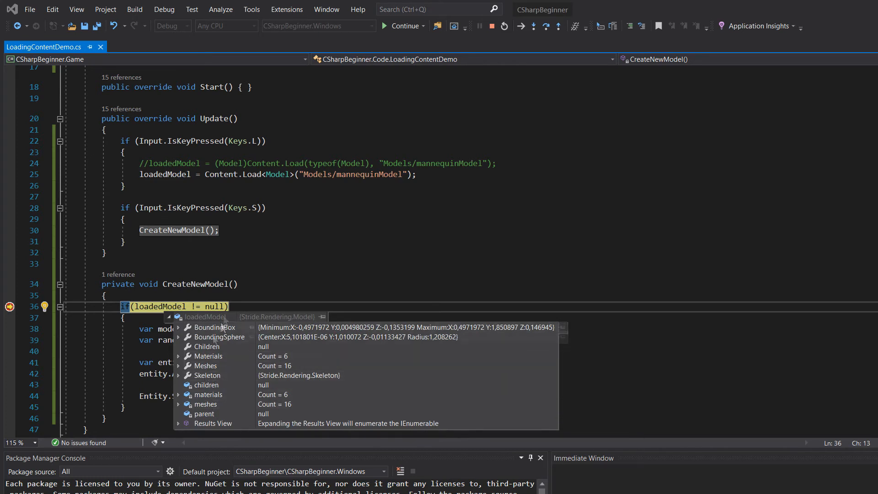
{"action": "left_click", "coordinate": [239, 284]}
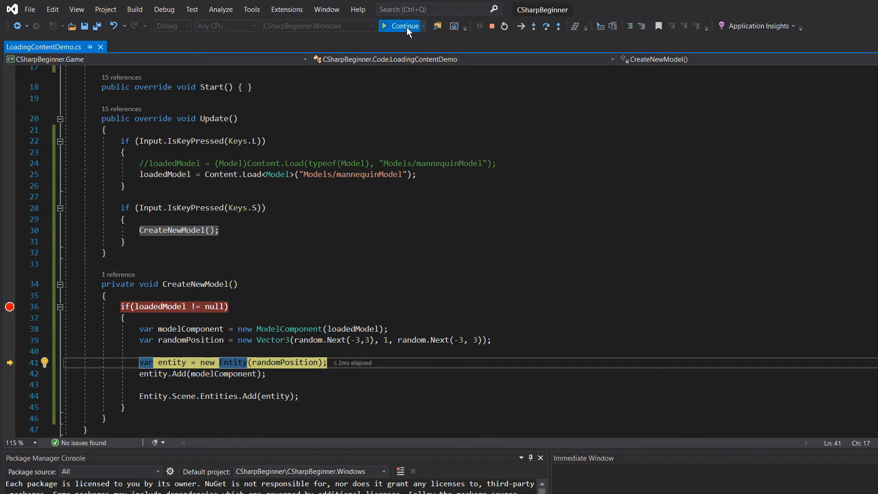
{"action": "left_click", "coordinate": [404, 26]}
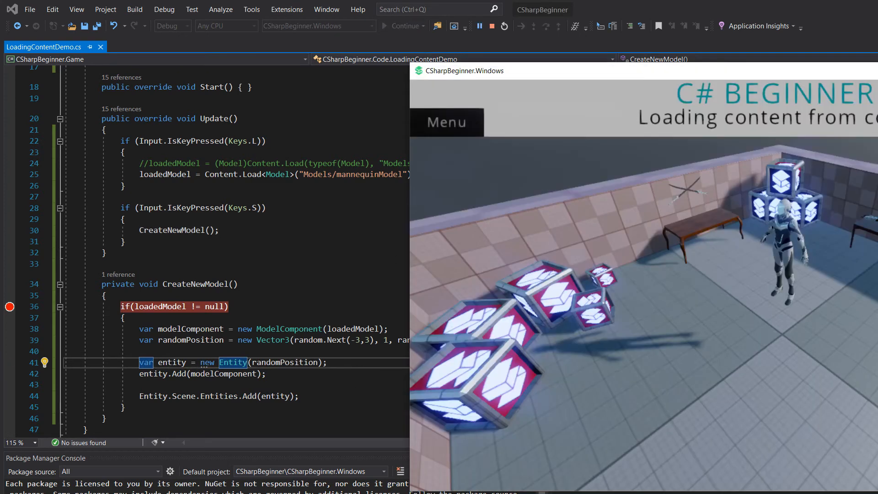
{"action": "mouse_move", "coordinate": [10, 319]}
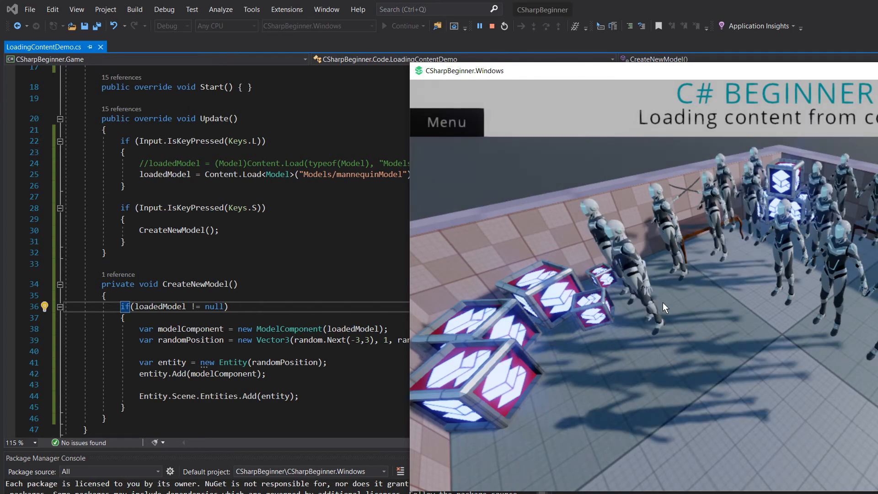
{"action": "mouse_move", "coordinate": [625, 280]}
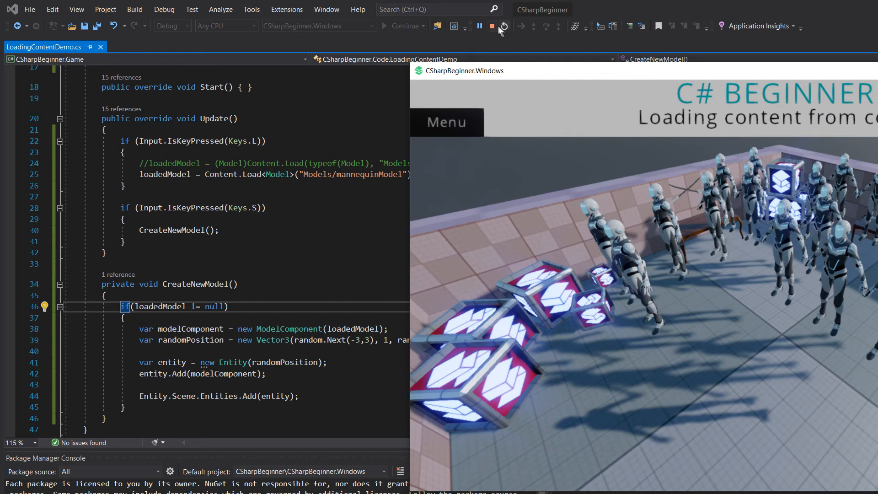
- Stop debugging the CSharpBeginner game from the Visual Studio toolbar
{"action": "left_click", "coordinate": [492, 25]}
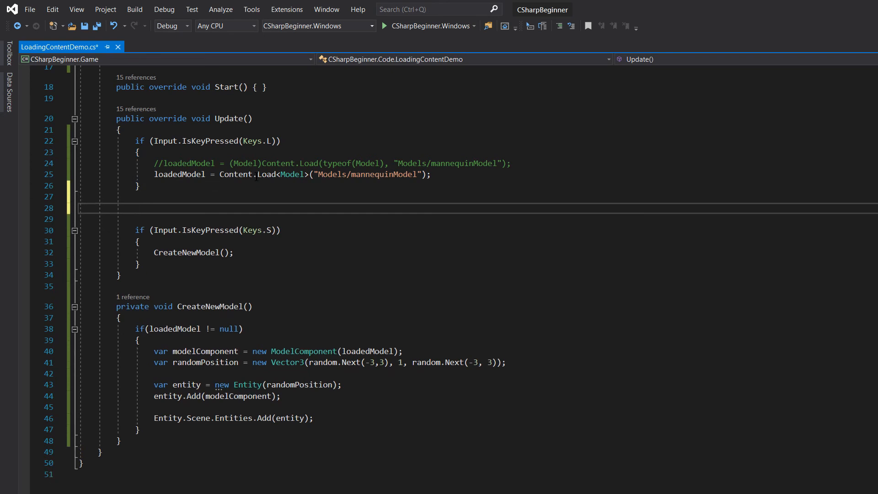
- Add if (Input.IsKeyPressed(Keys.U)) calling Content.Unload(loadedModel) and setting loadedModel = null
{"action": "type", "text": "if(Input"}
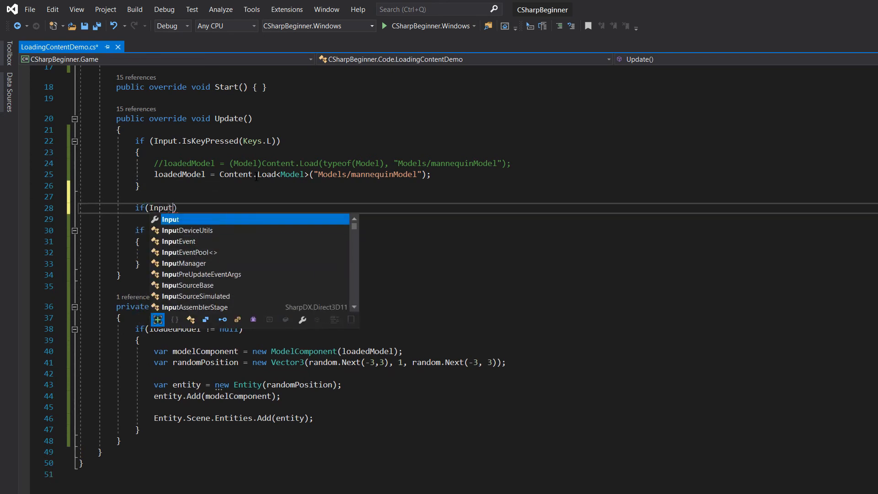
{"action": "type", "text": ".is"}
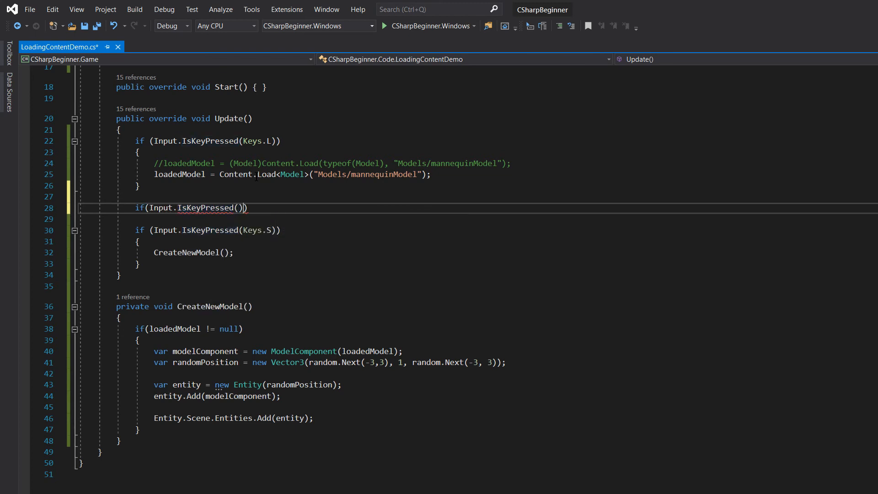
{"action": "type", "text": "Keys.U"}
{"action": "type", "text": "{"}
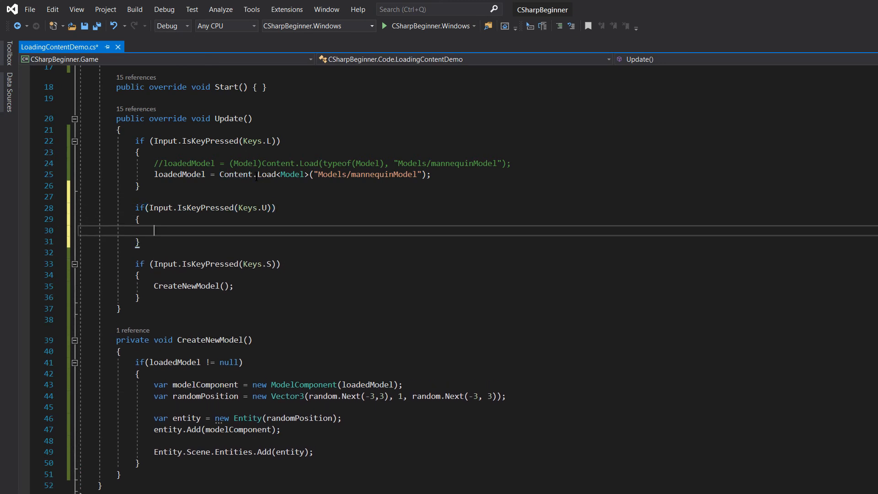
{"action": "type", "text": "Cpm"}
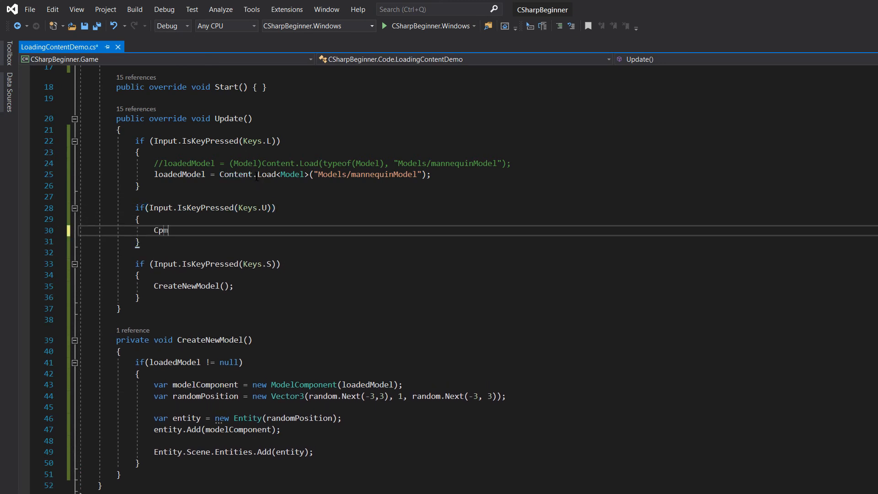
{"action": "type", "text": "Content.Unload("}
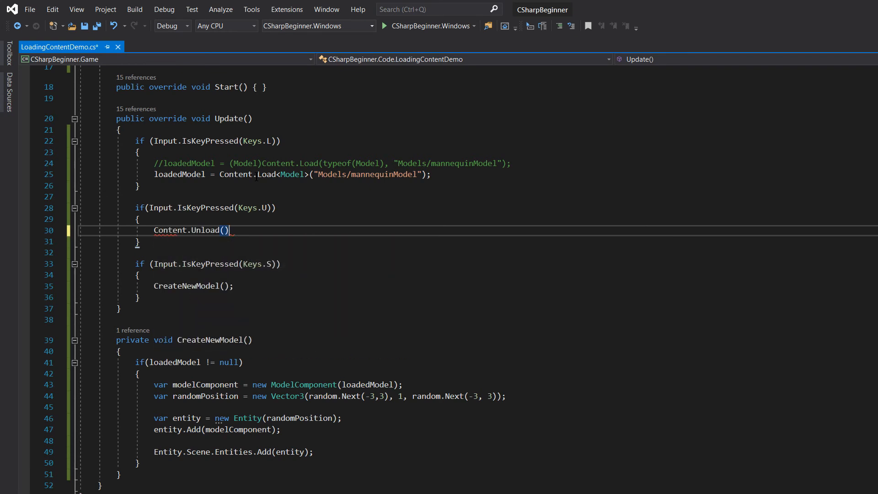
{"action": "type", "text": "loadedMode"}
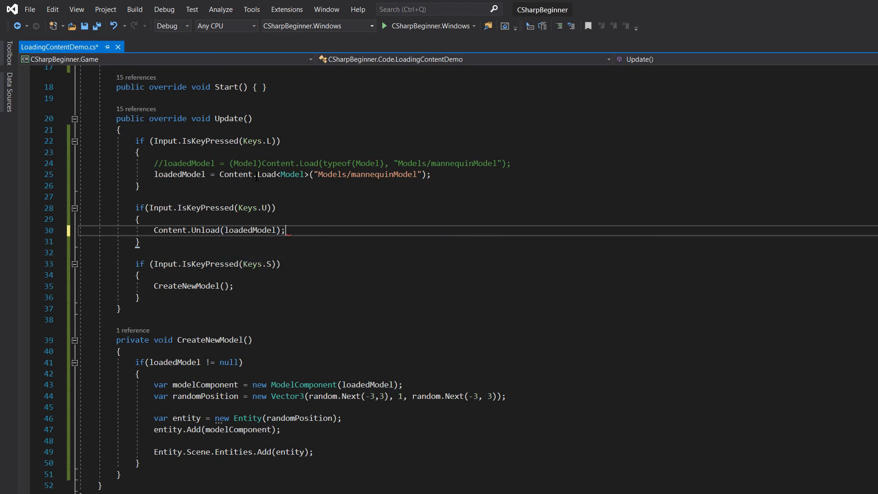
{"action": "type", "text": "loadedModel = null;"}
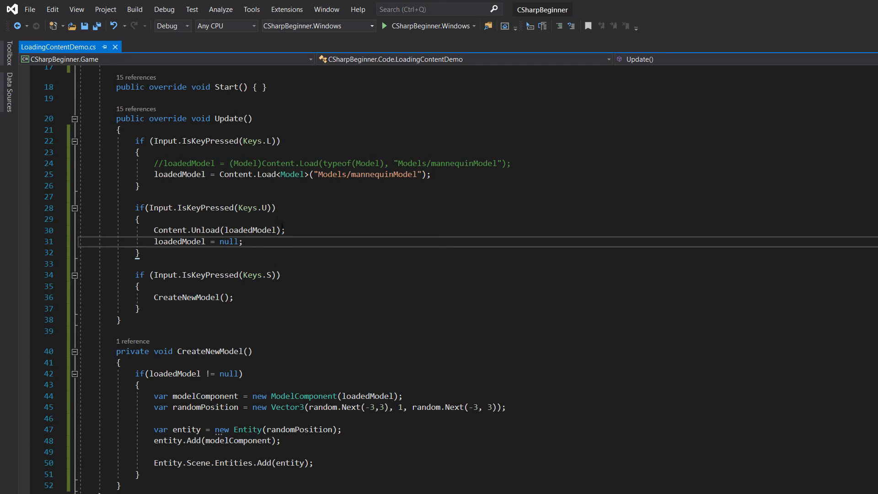
{"action": "mouse_move", "coordinate": [266, 208]}
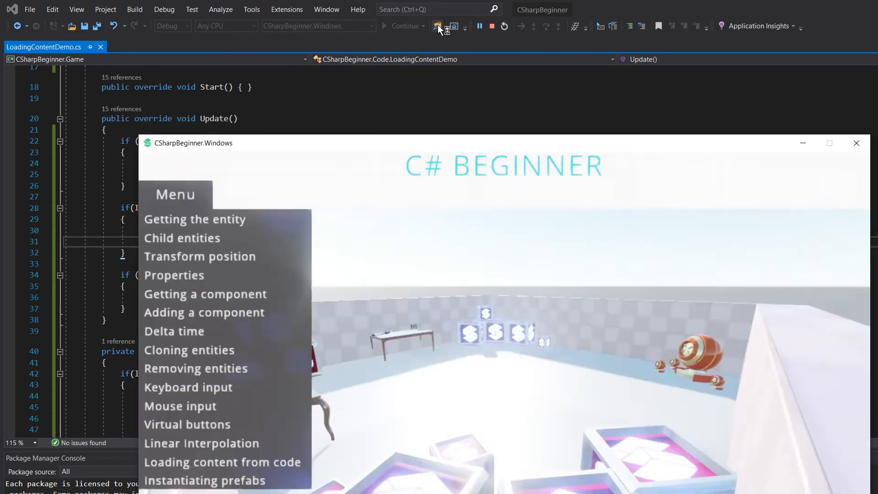
- Start the game again and open 'Loading content from code' from the Menu
{"action": "left_click", "coordinate": [222, 462]}
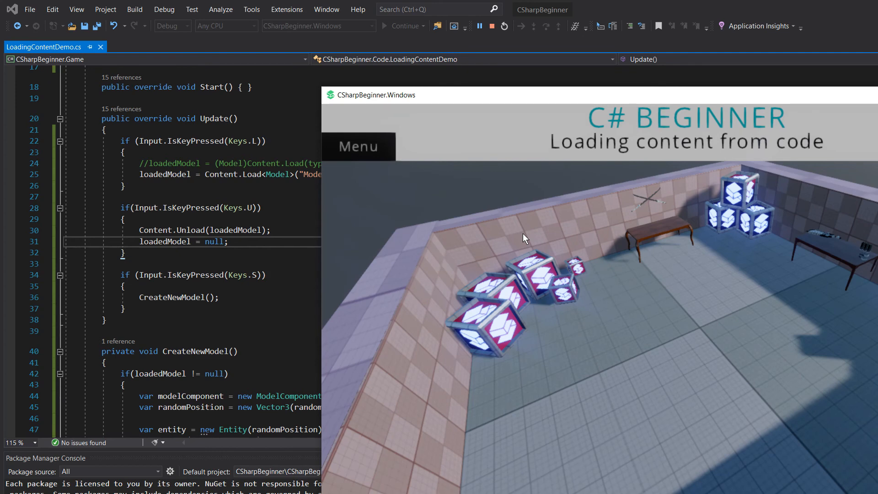
{"action": "mouse_move", "coordinate": [516, 475]}
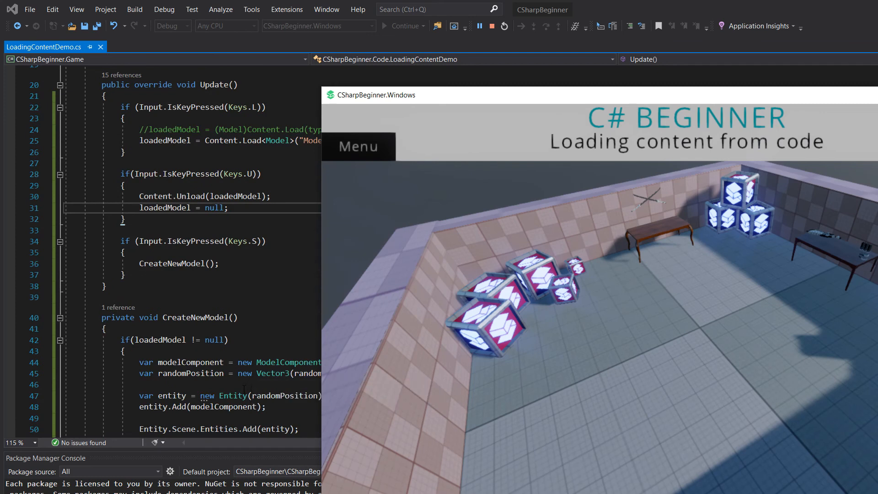
{"action": "mouse_move", "coordinate": [709, 356]}
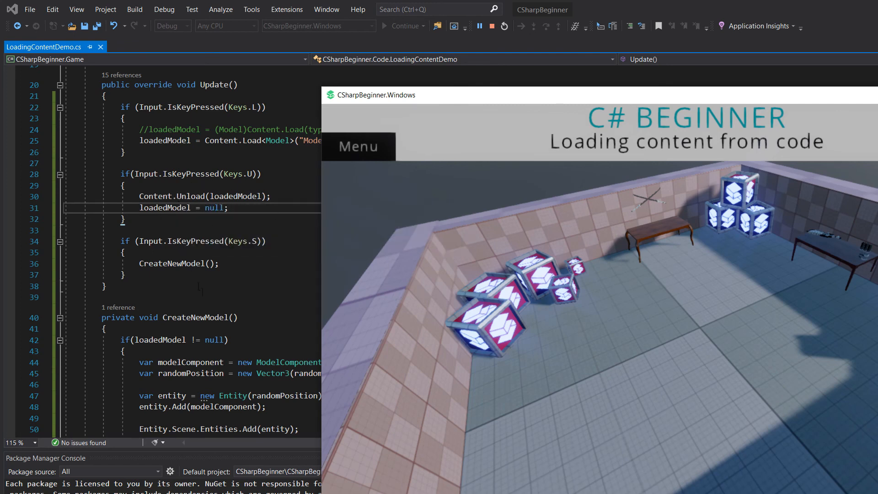
{"action": "scroll", "scroll_direction": "down", "scroll_amount": 3}
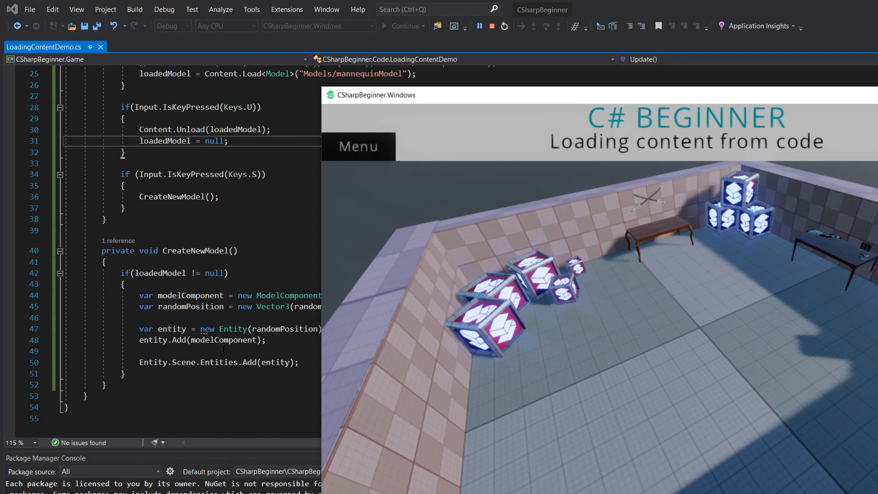
{"action": "mouse_move", "coordinate": [339, 281]}
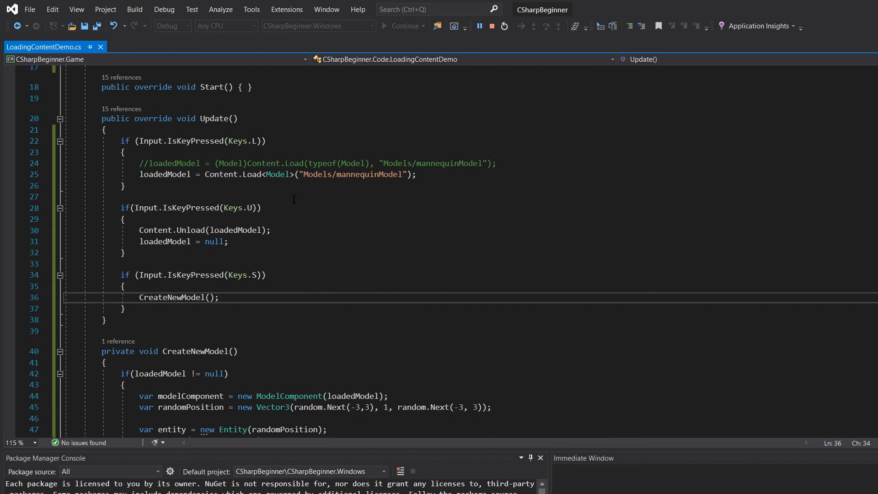
{"action": "scroll", "scroll_direction": "down", "scroll_amount": 3}
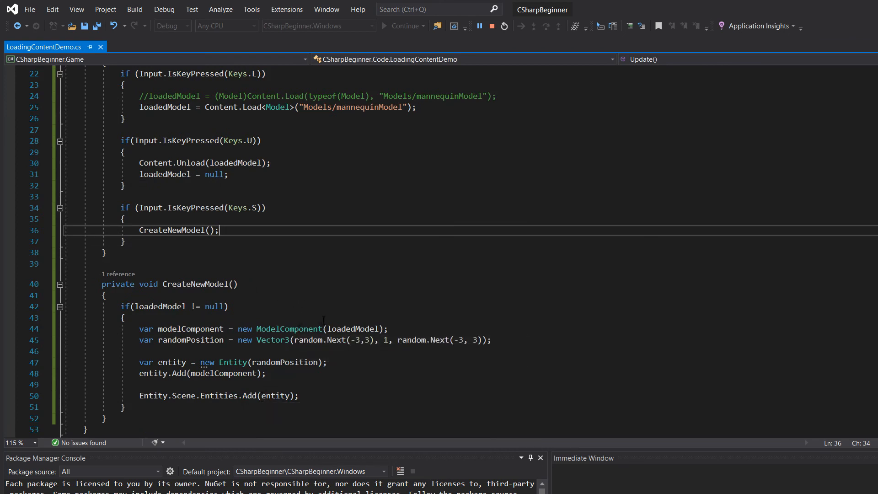
{"action": "mouse_move", "coordinate": [357, 311]}
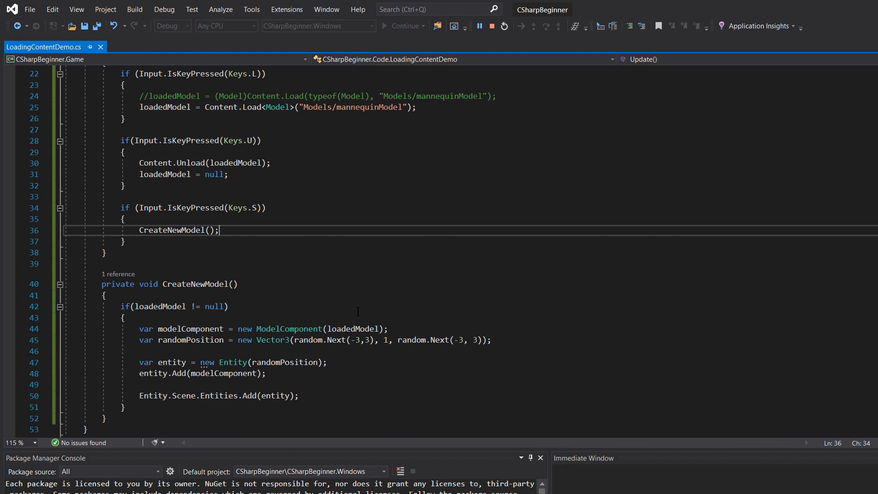
{"action": "mouse_move", "coordinate": [352, 315]}
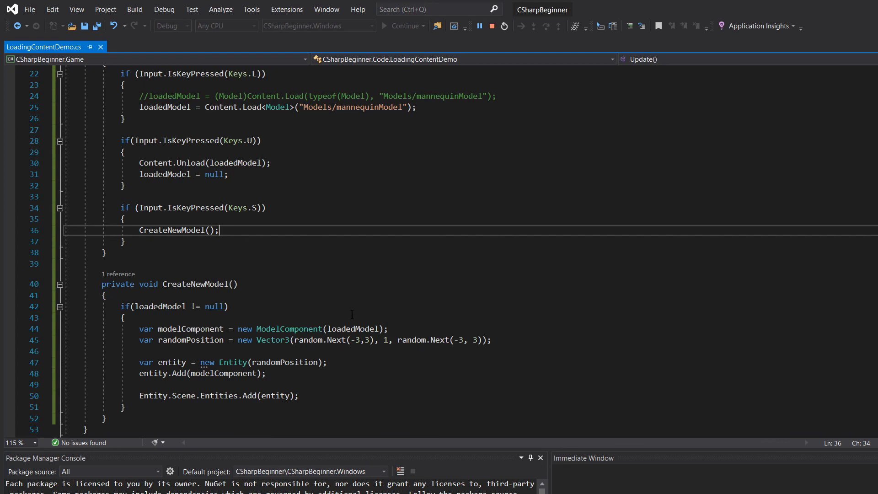